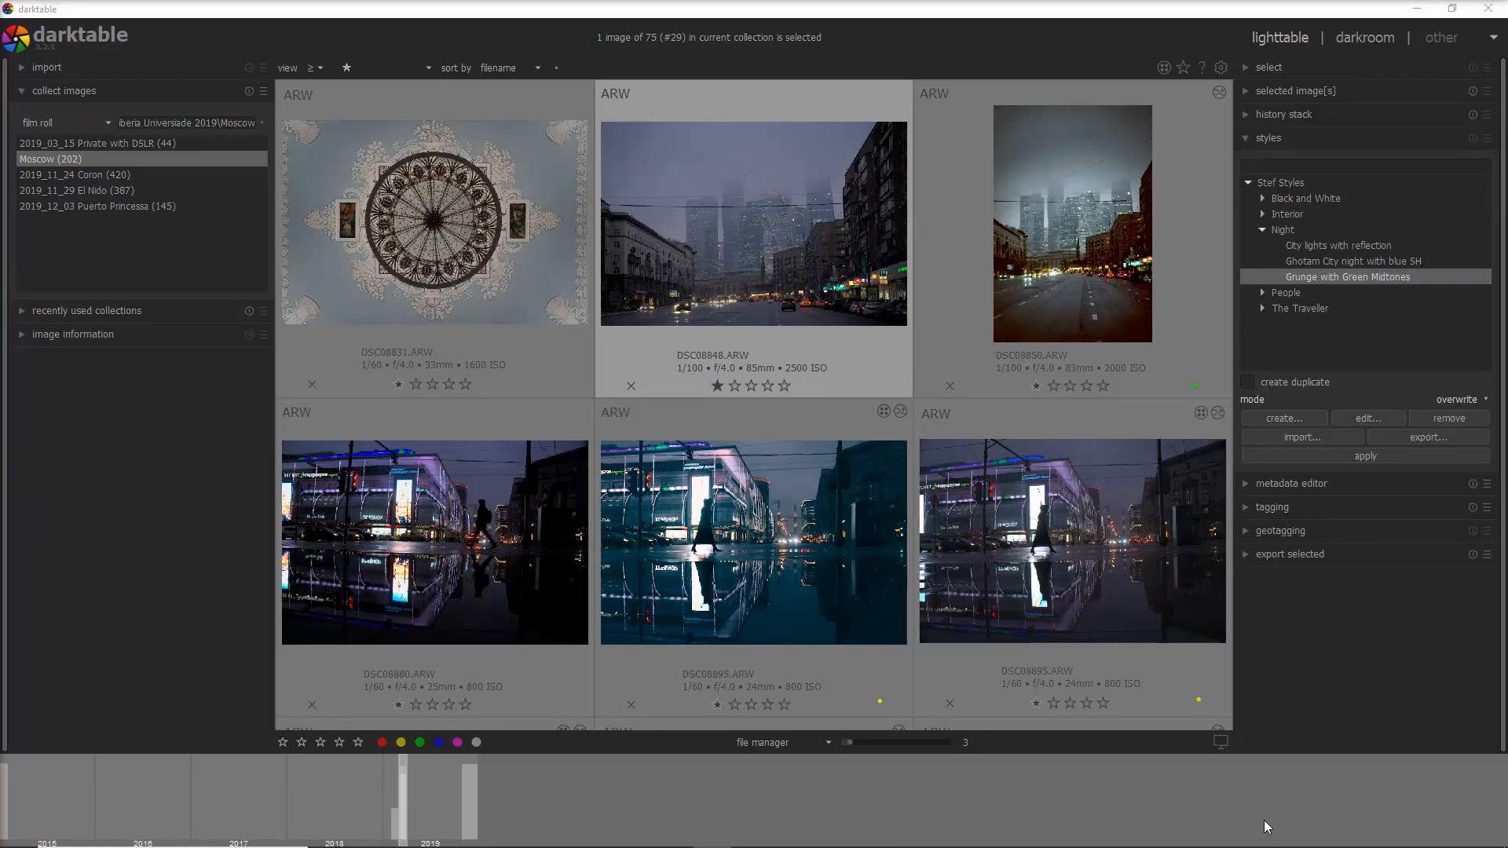
- Enlarge photo DSC08848 and apply the Night 'Grunge with Green Midtones' style
click(753, 541)
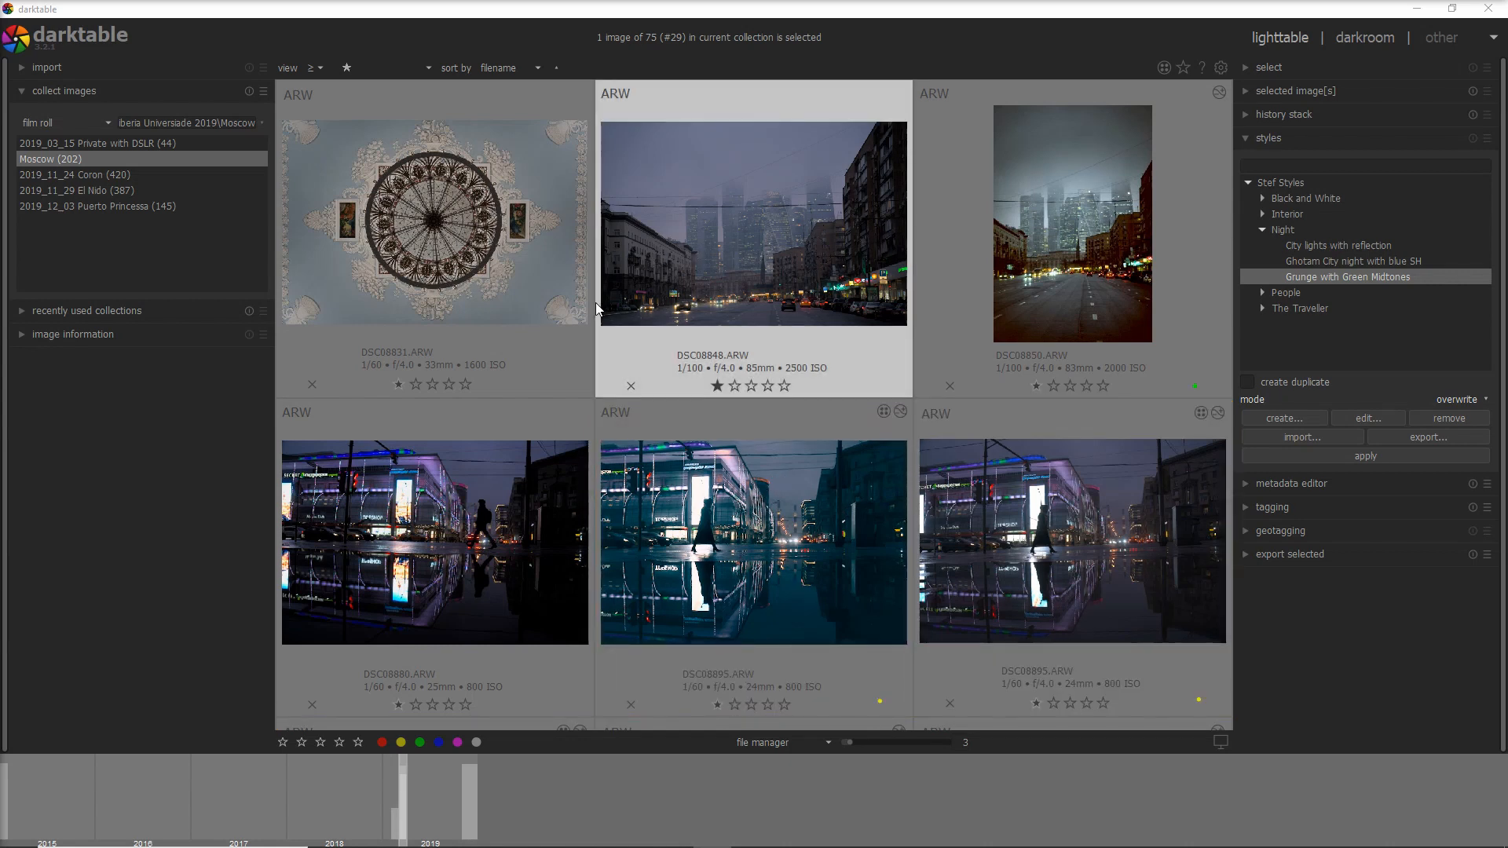
mouse_move(753, 289)
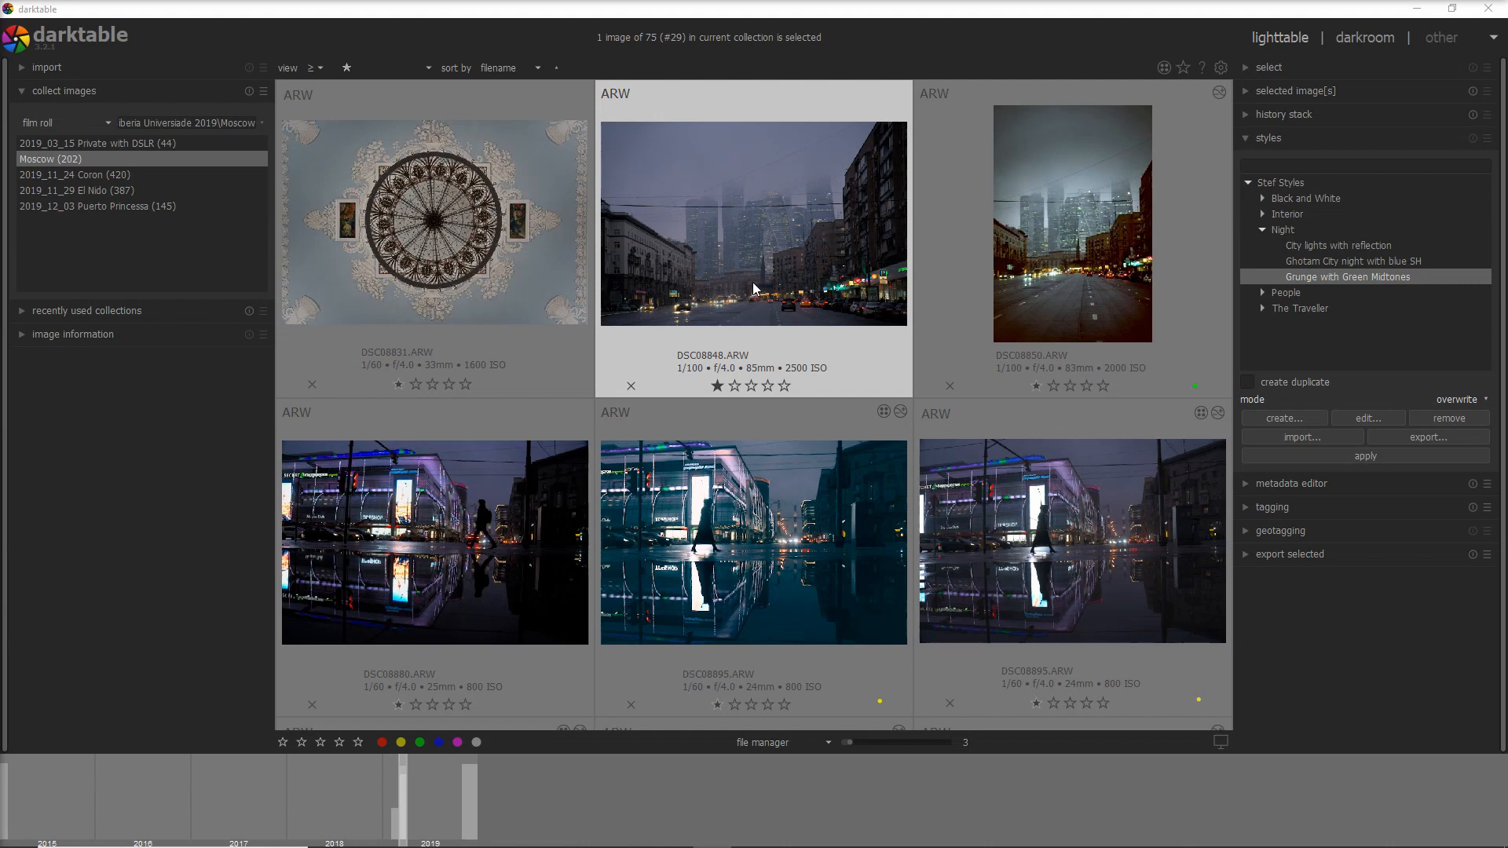
double_click(753, 222)
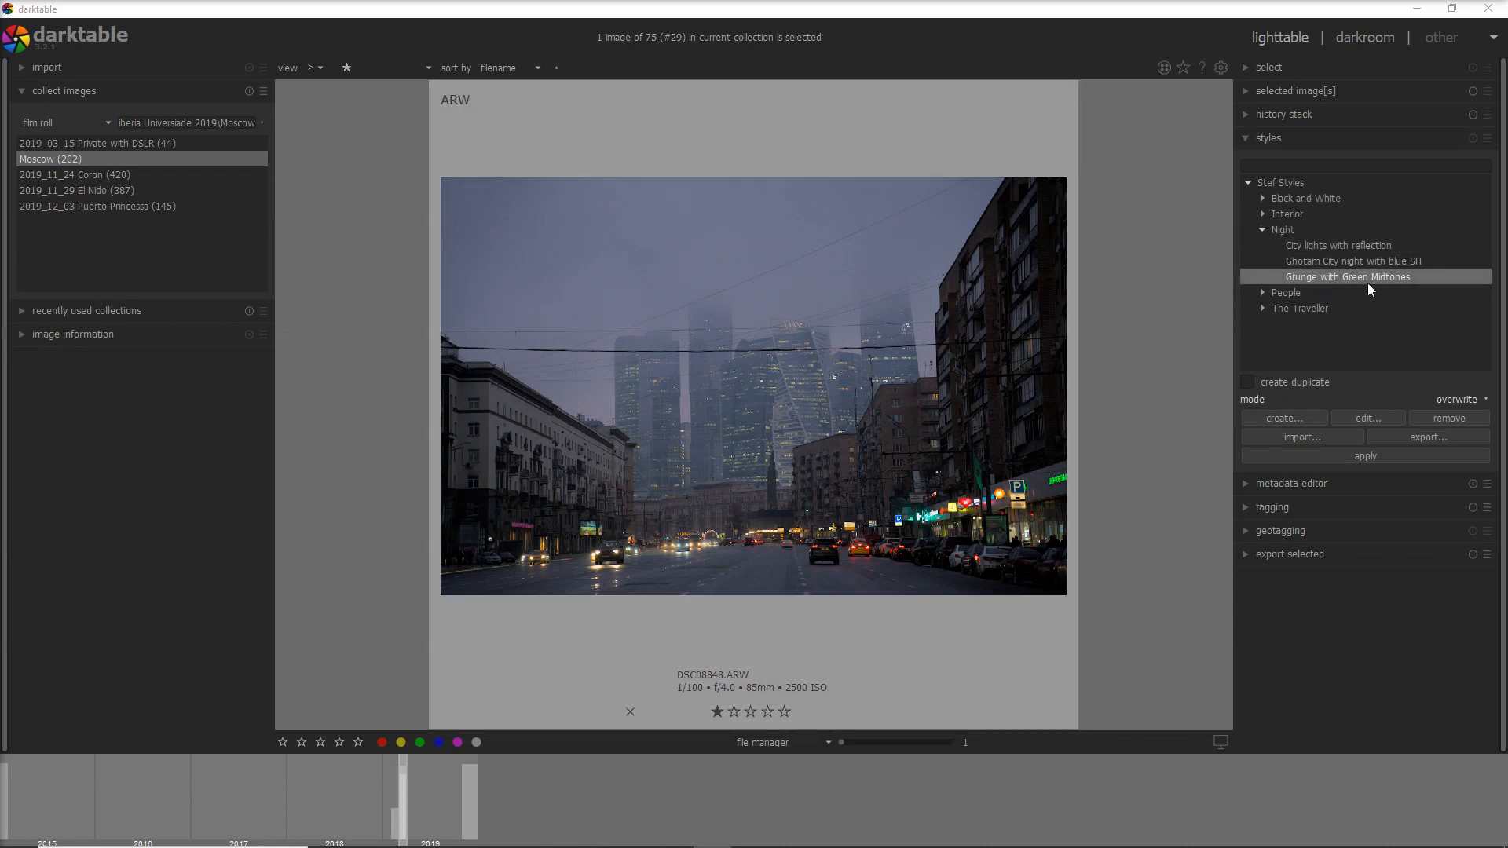
mouse_move(1366, 288)
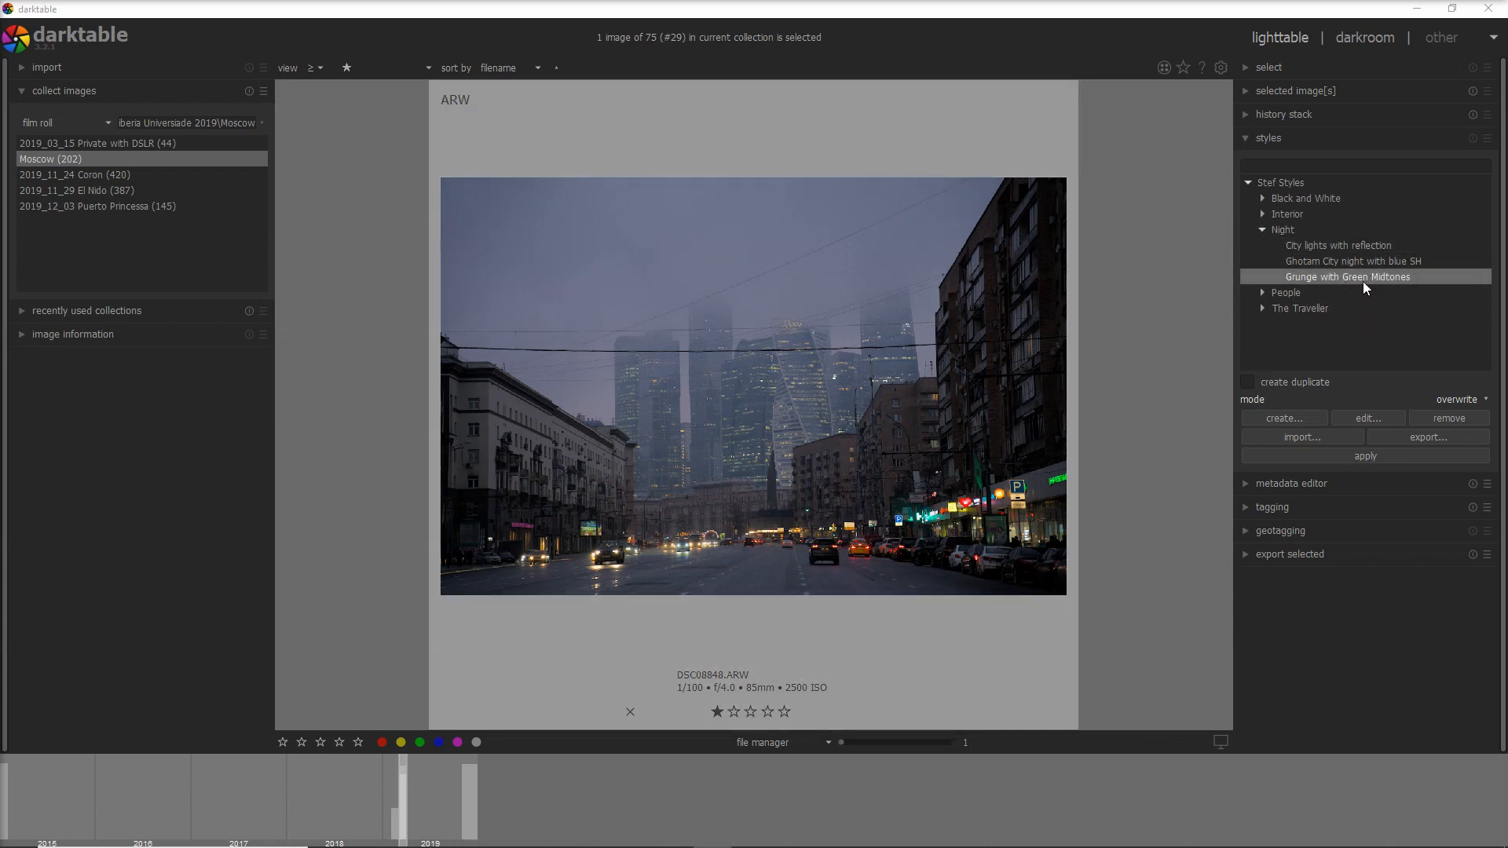
double_click(1349, 276)
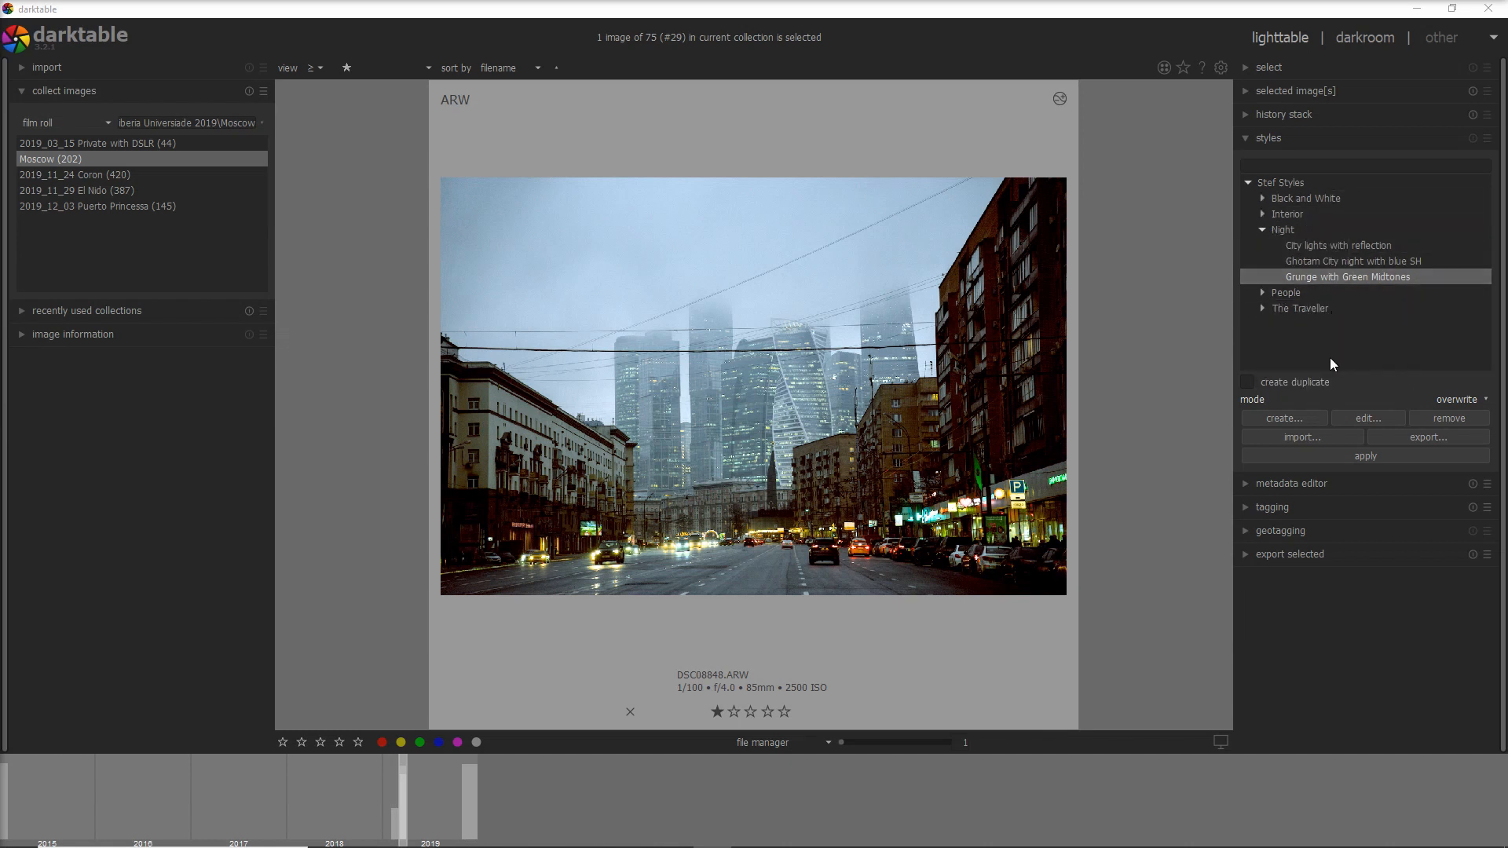
mouse_move(1325, 352)
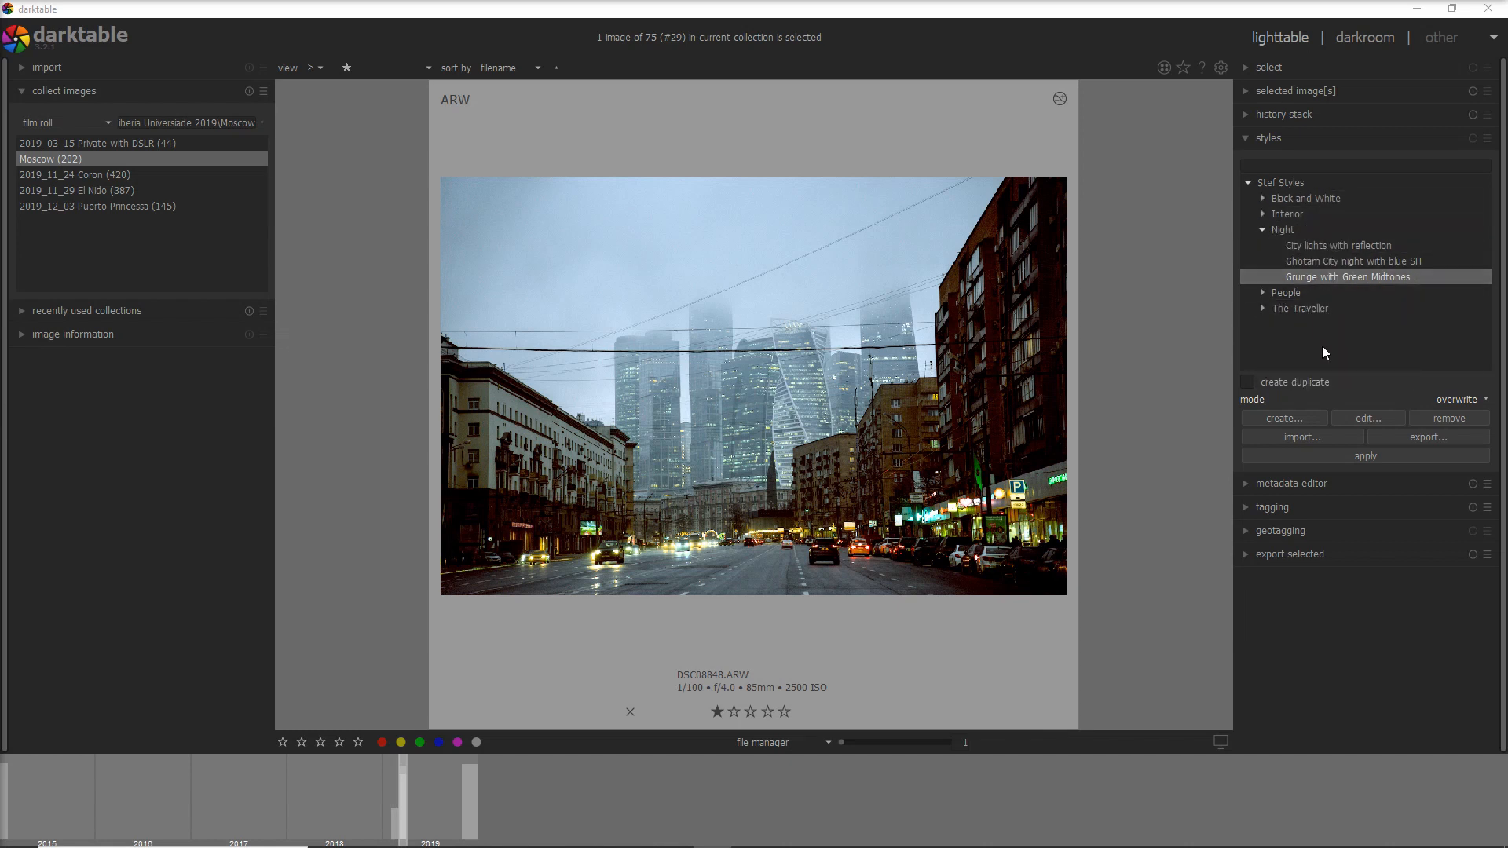
- Inspect the Grunge with Green Midtones style's modules, such as color balance and vignetting
click(1367, 419)
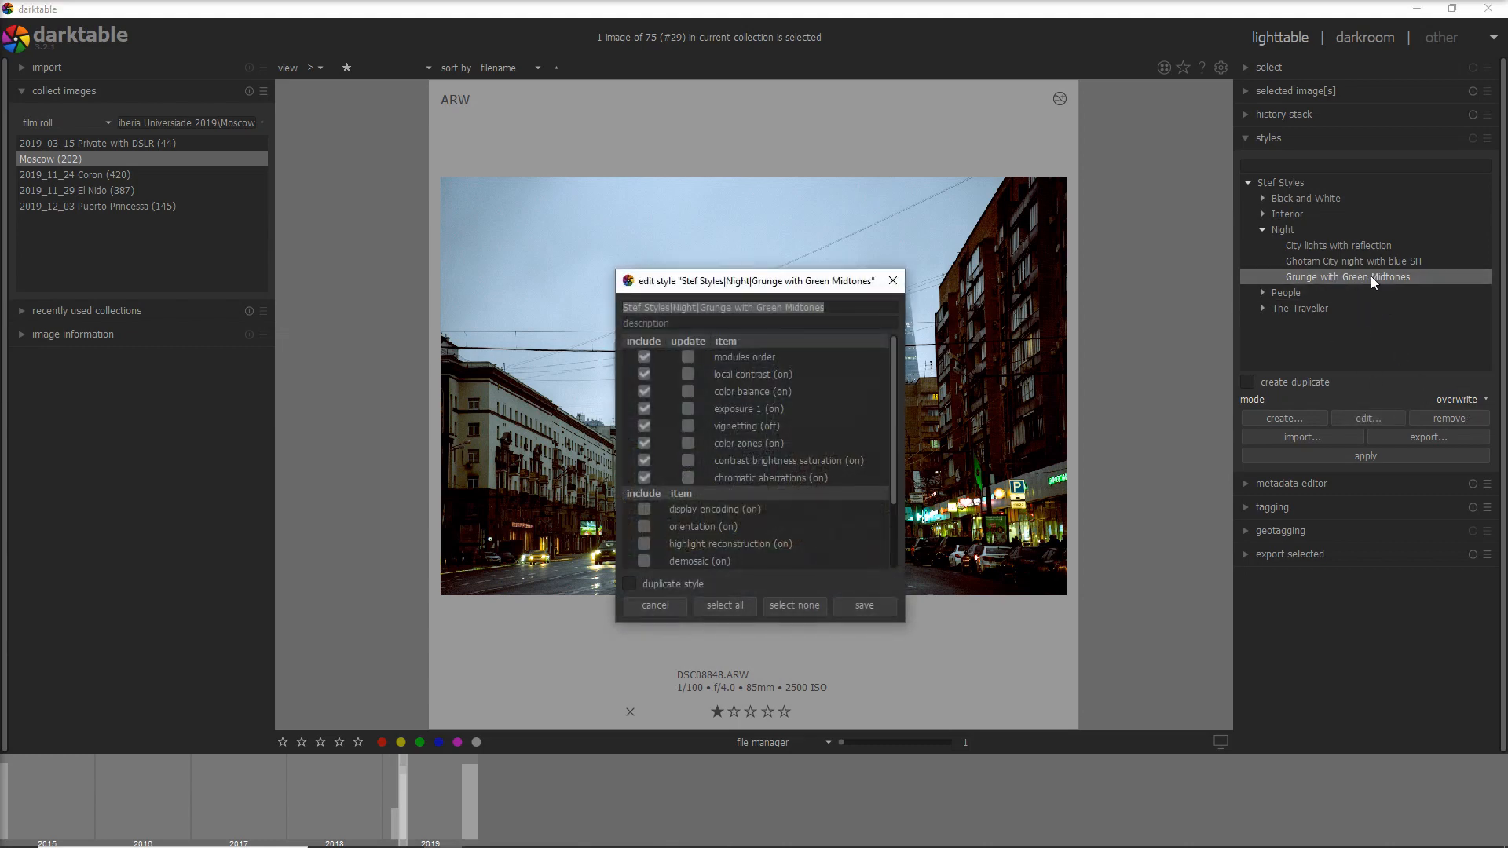
click(721, 307)
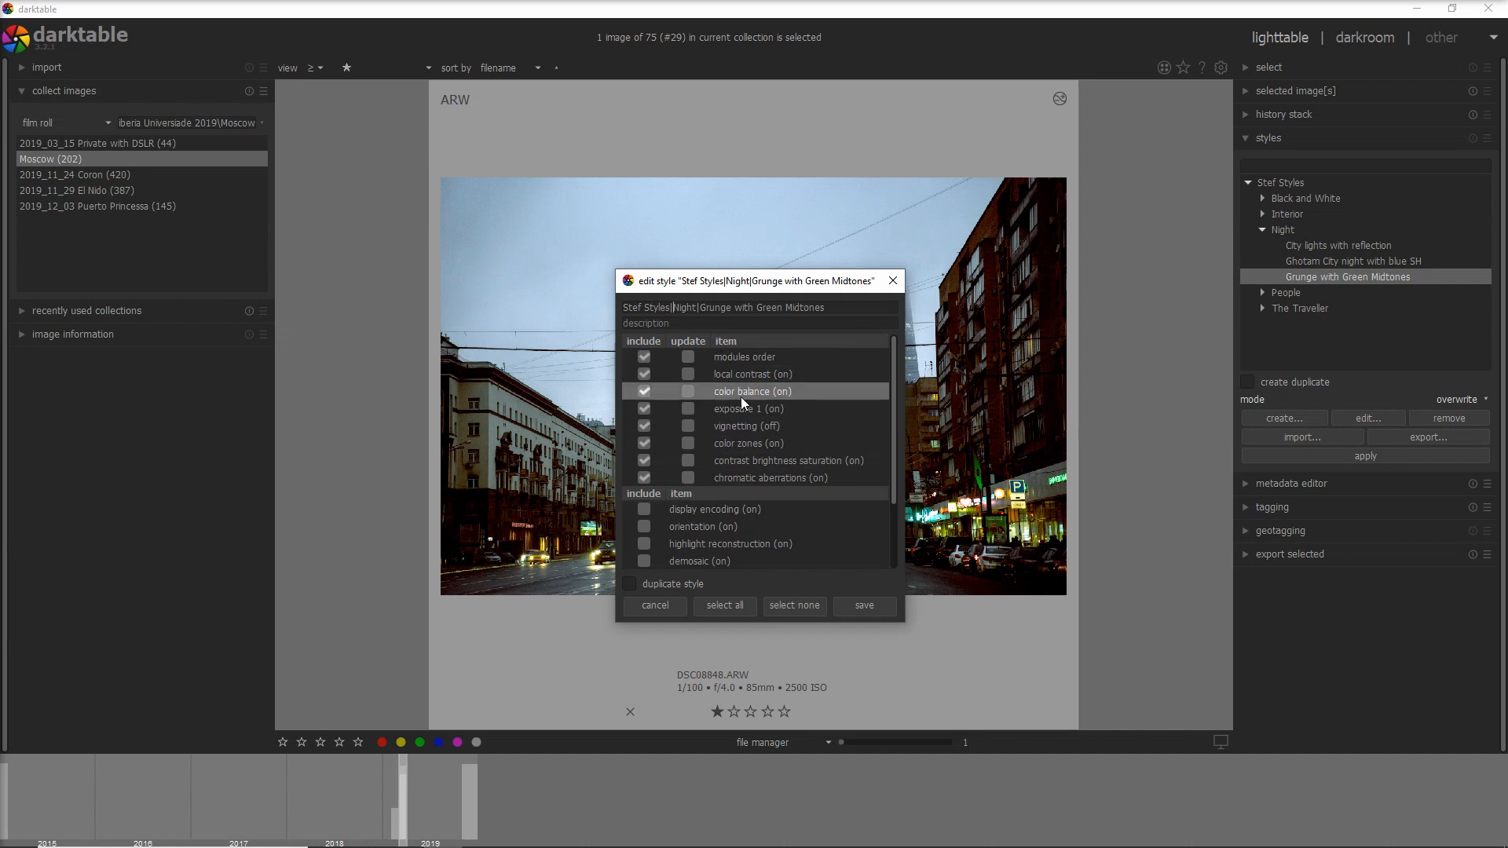
mouse_move(741, 395)
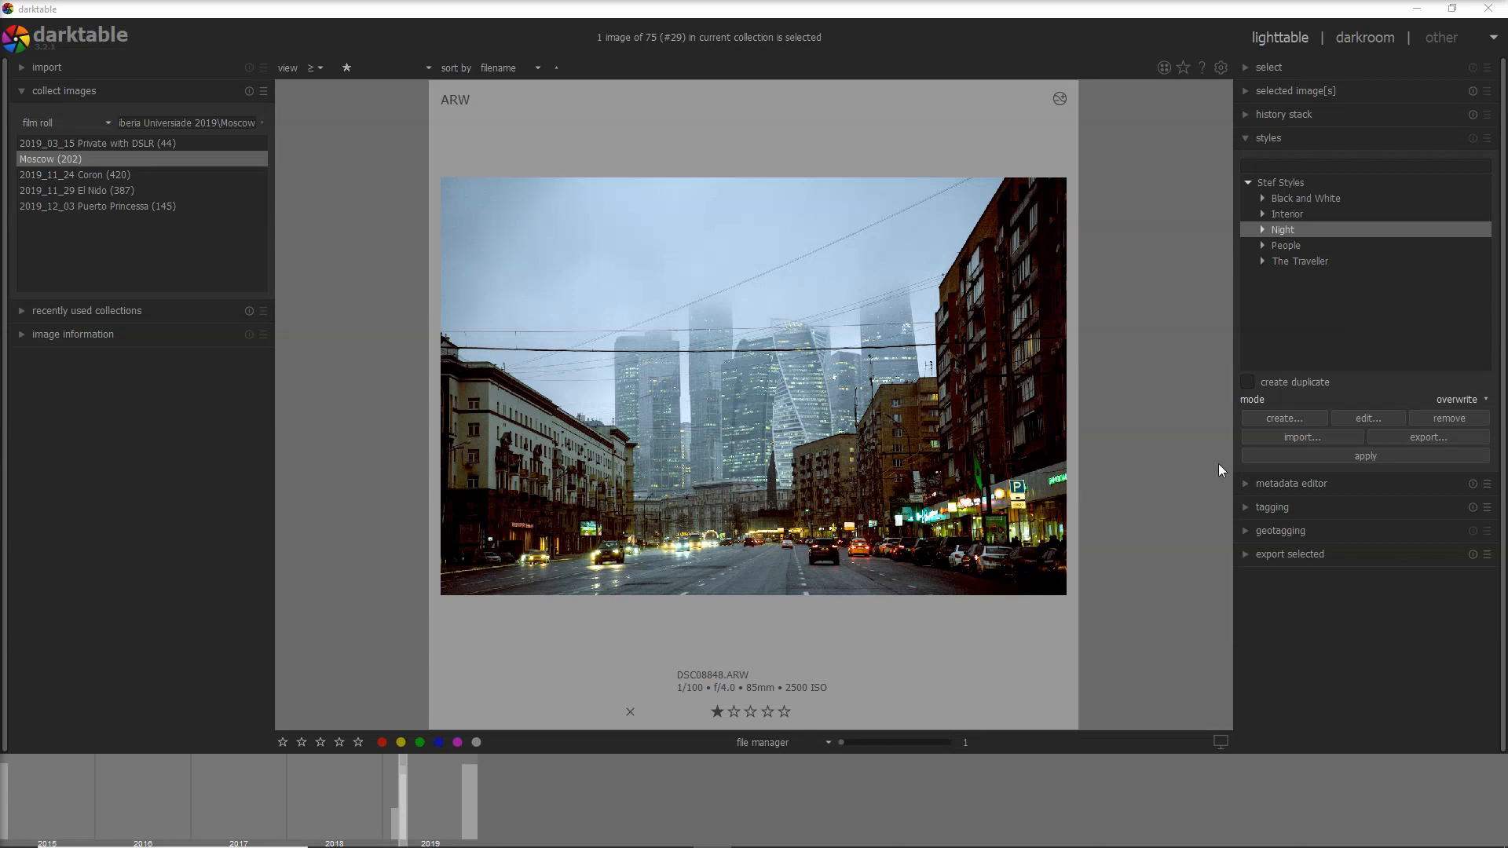
mouse_move(1301, 438)
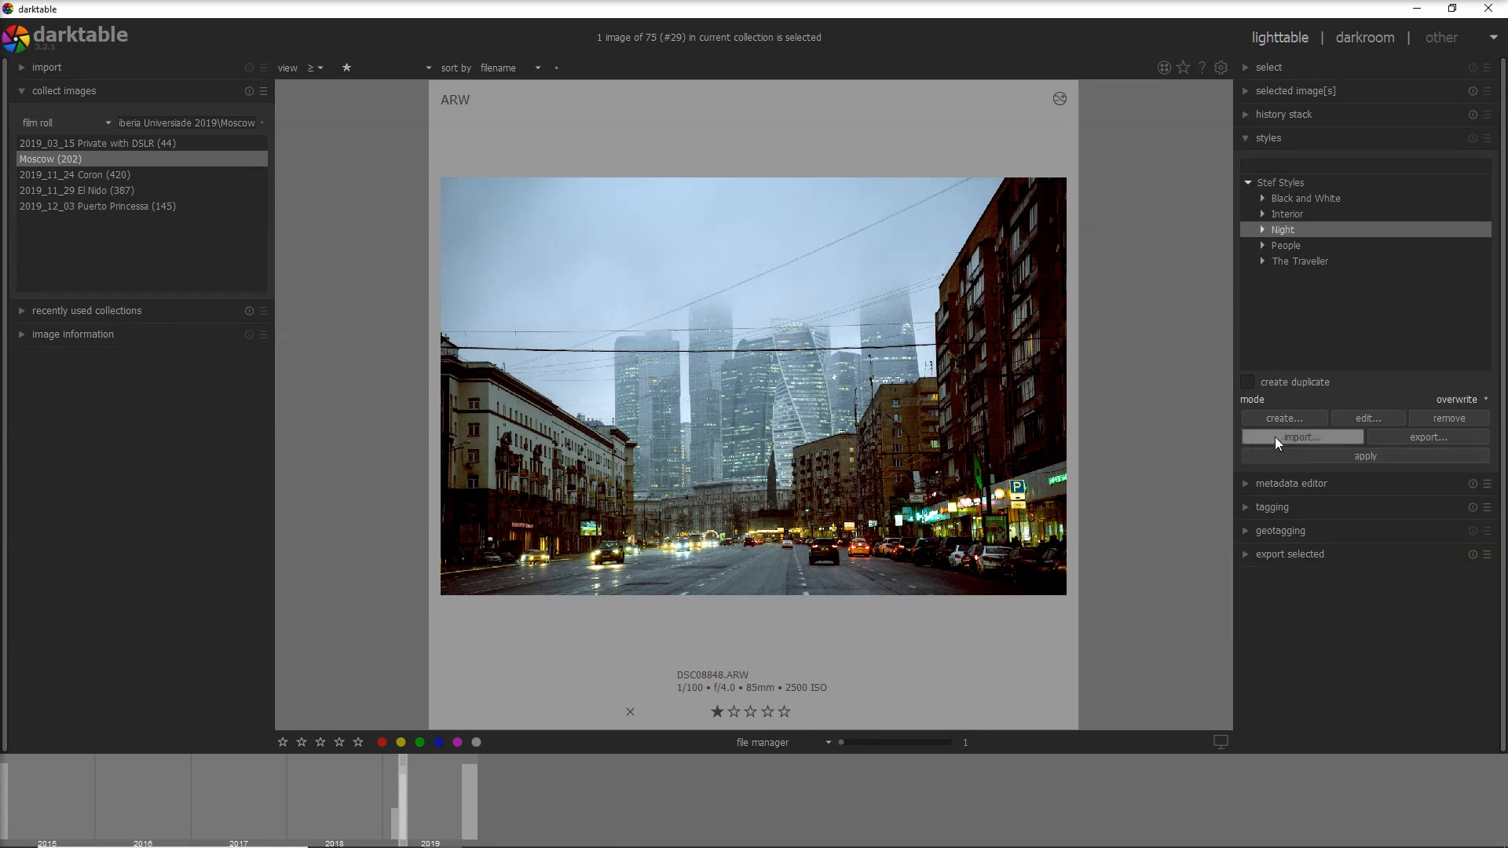
- Import the Indoor High Contrast .dtstyle file from the 'Styles to import' folder
click(1301, 437)
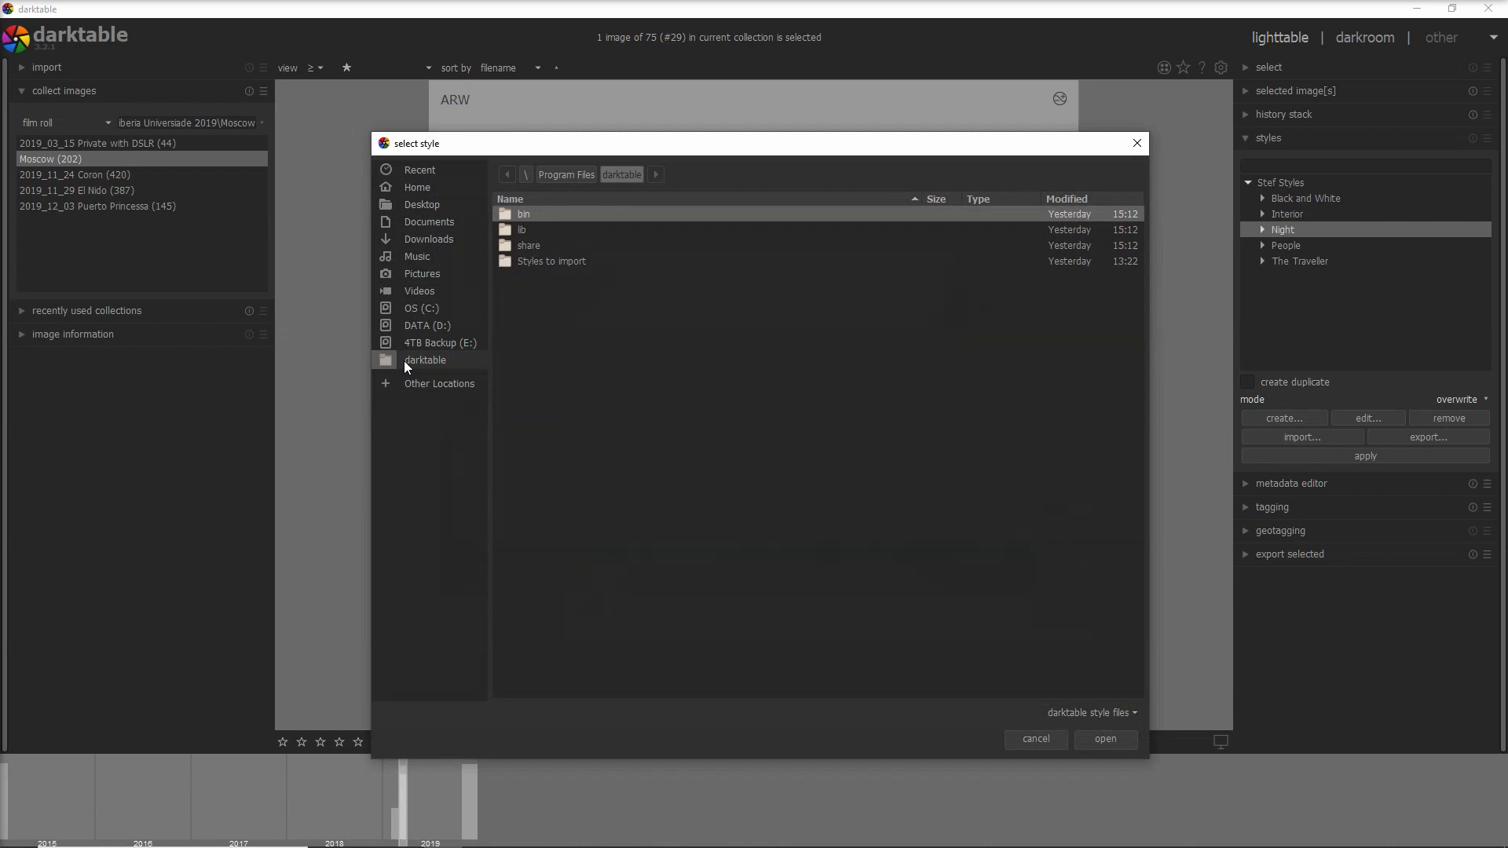
double_click(552, 261)
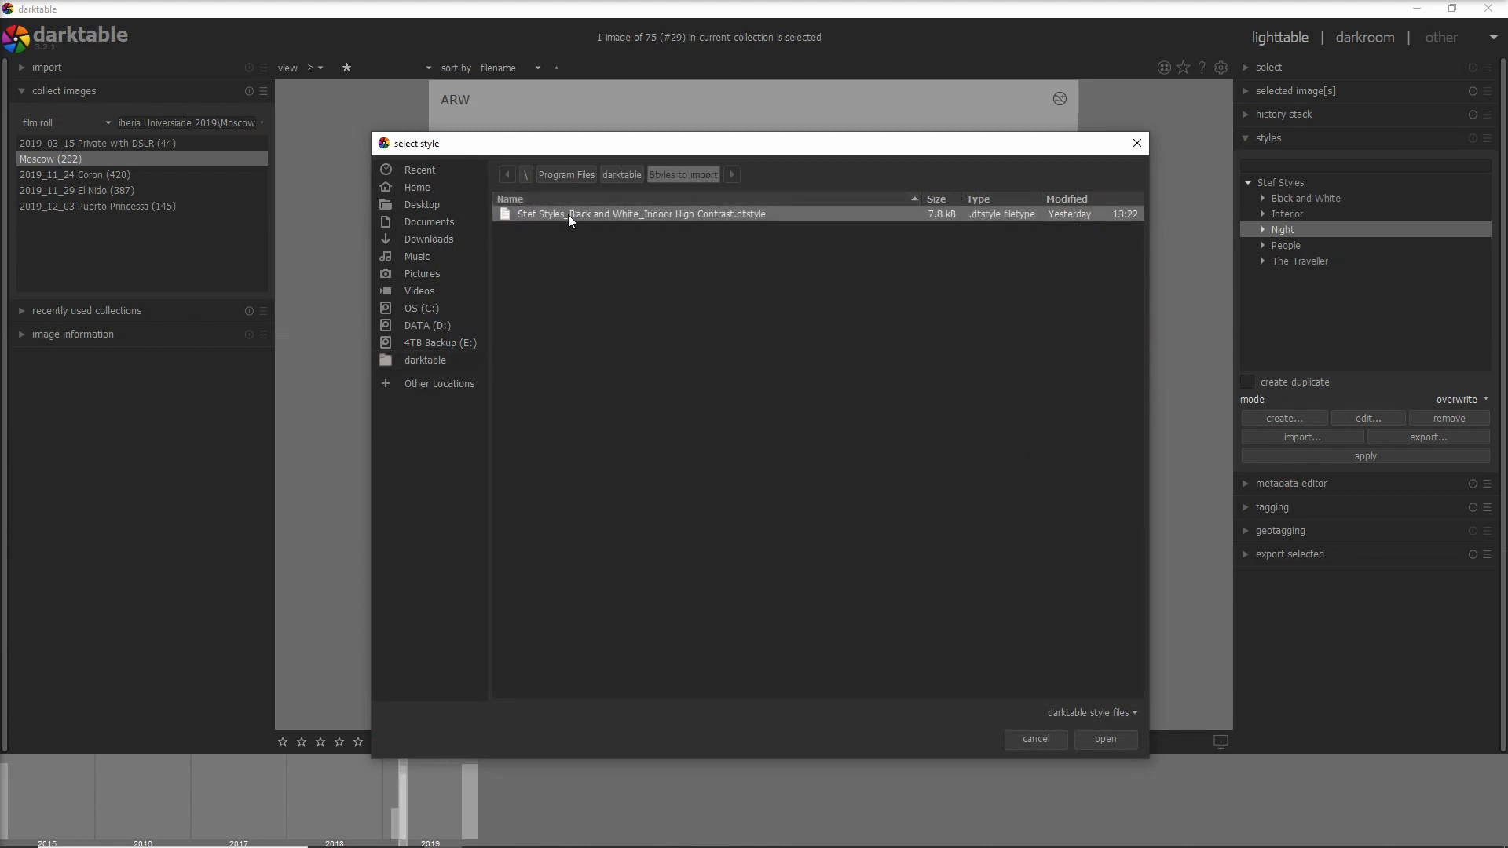
mouse_move(545, 224)
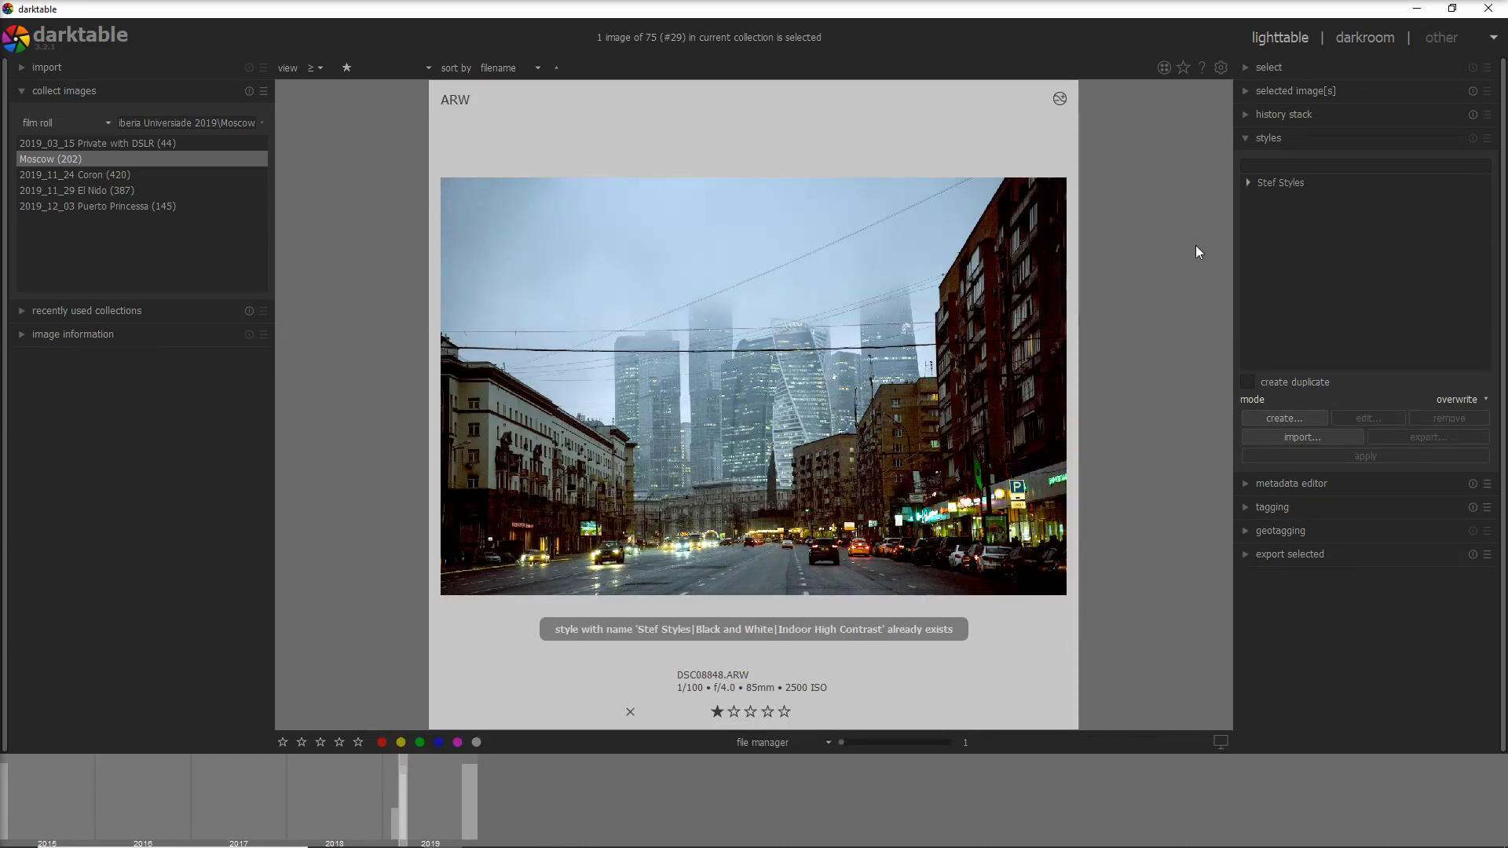
click(1280, 182)
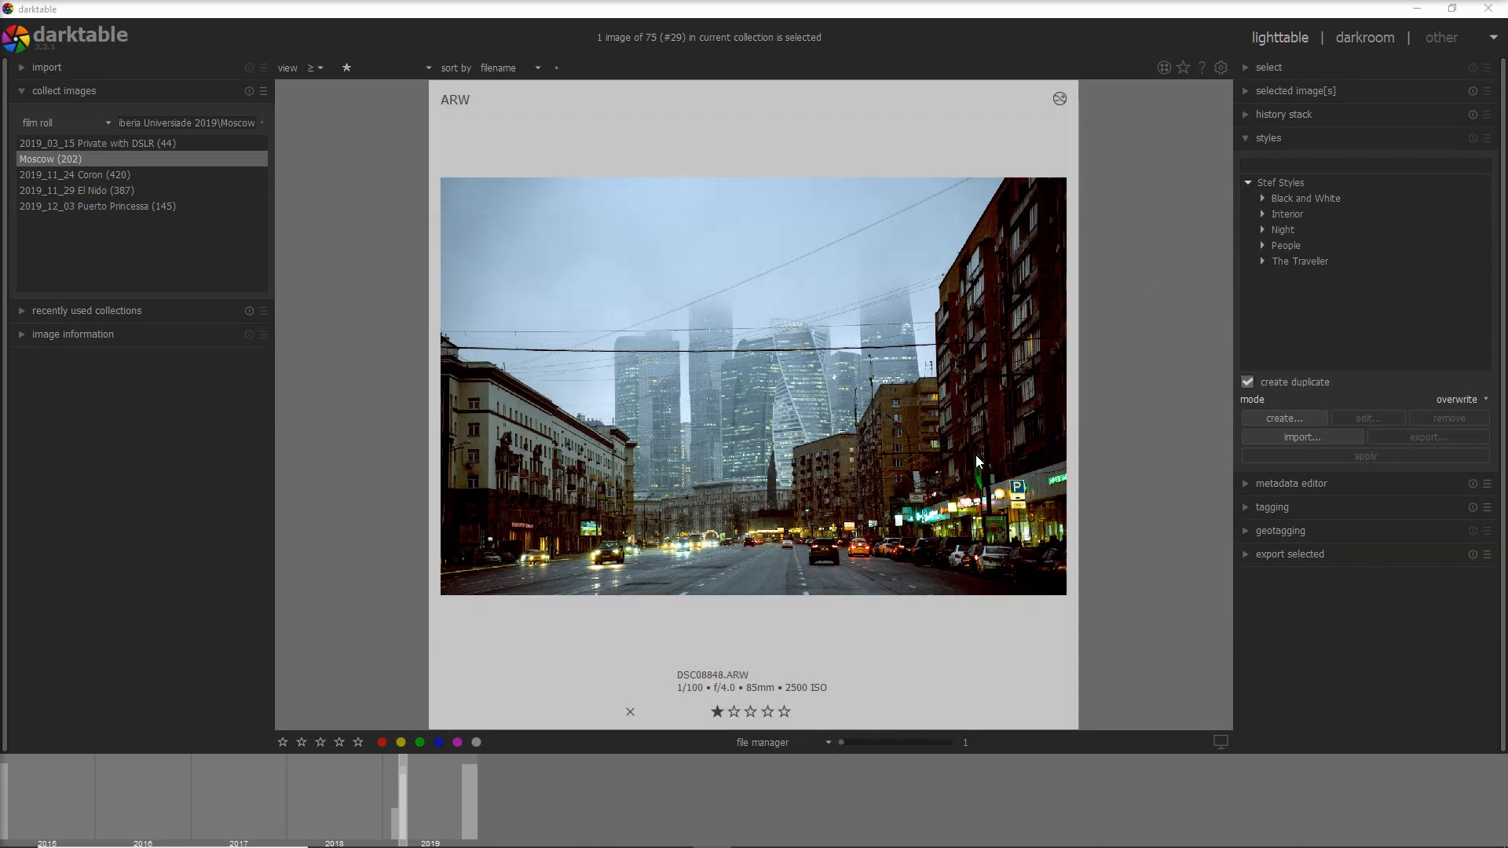
mouse_move(845, 488)
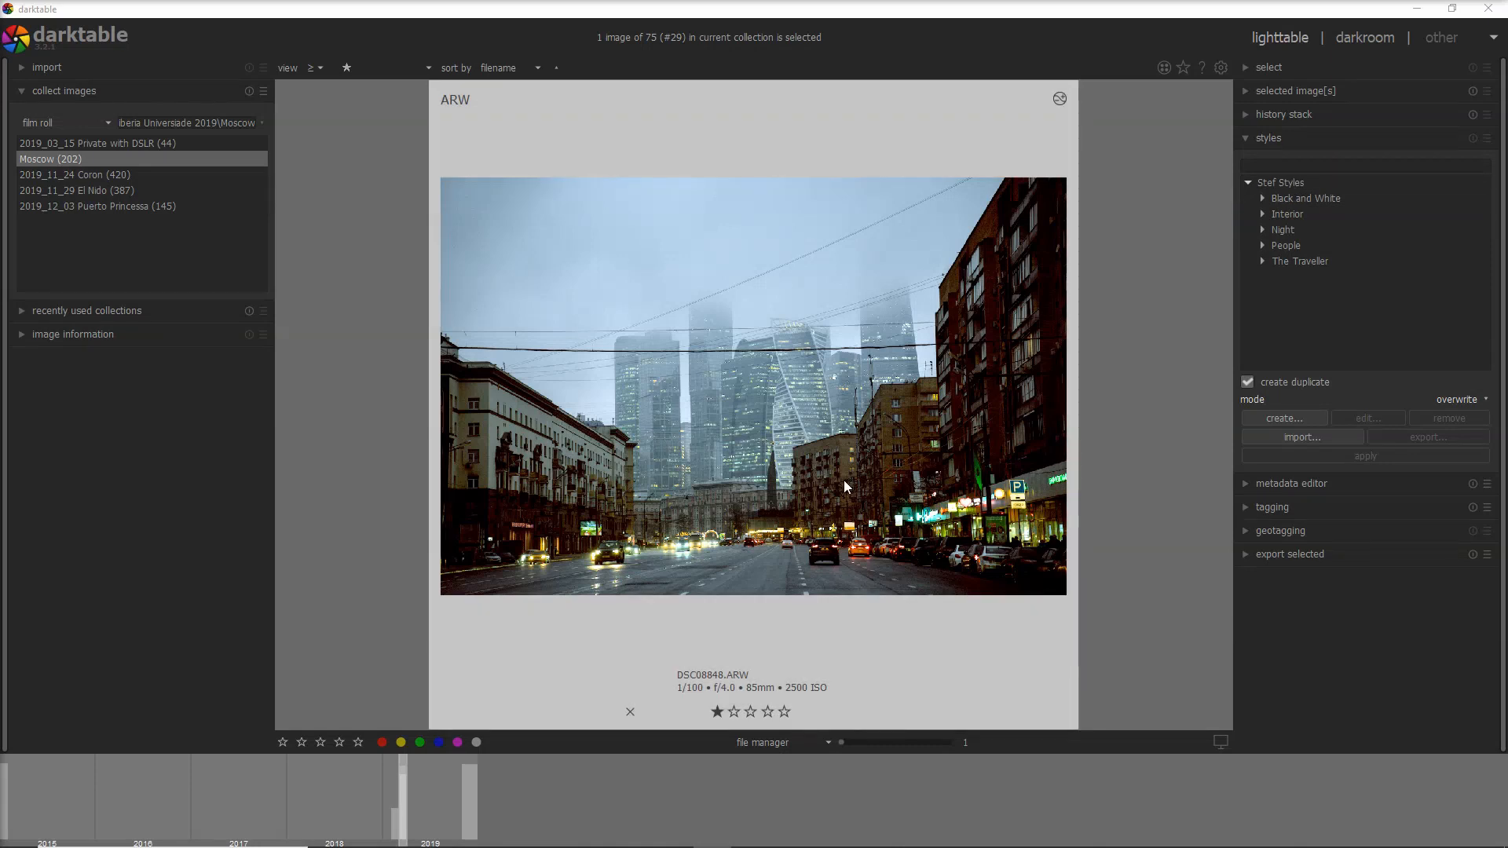
mouse_move(941, 492)
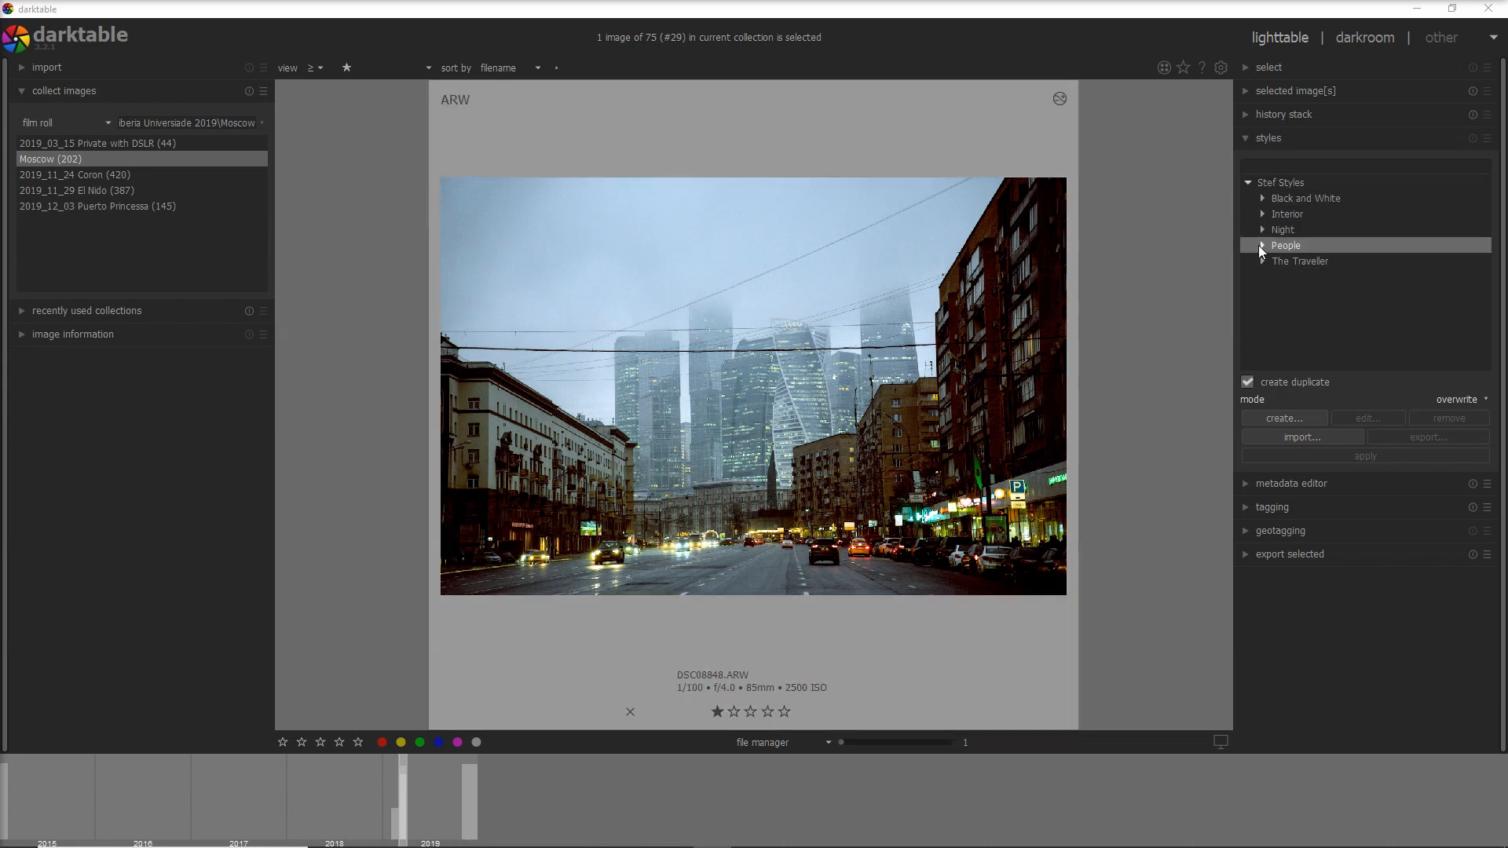
mouse_move(1285, 230)
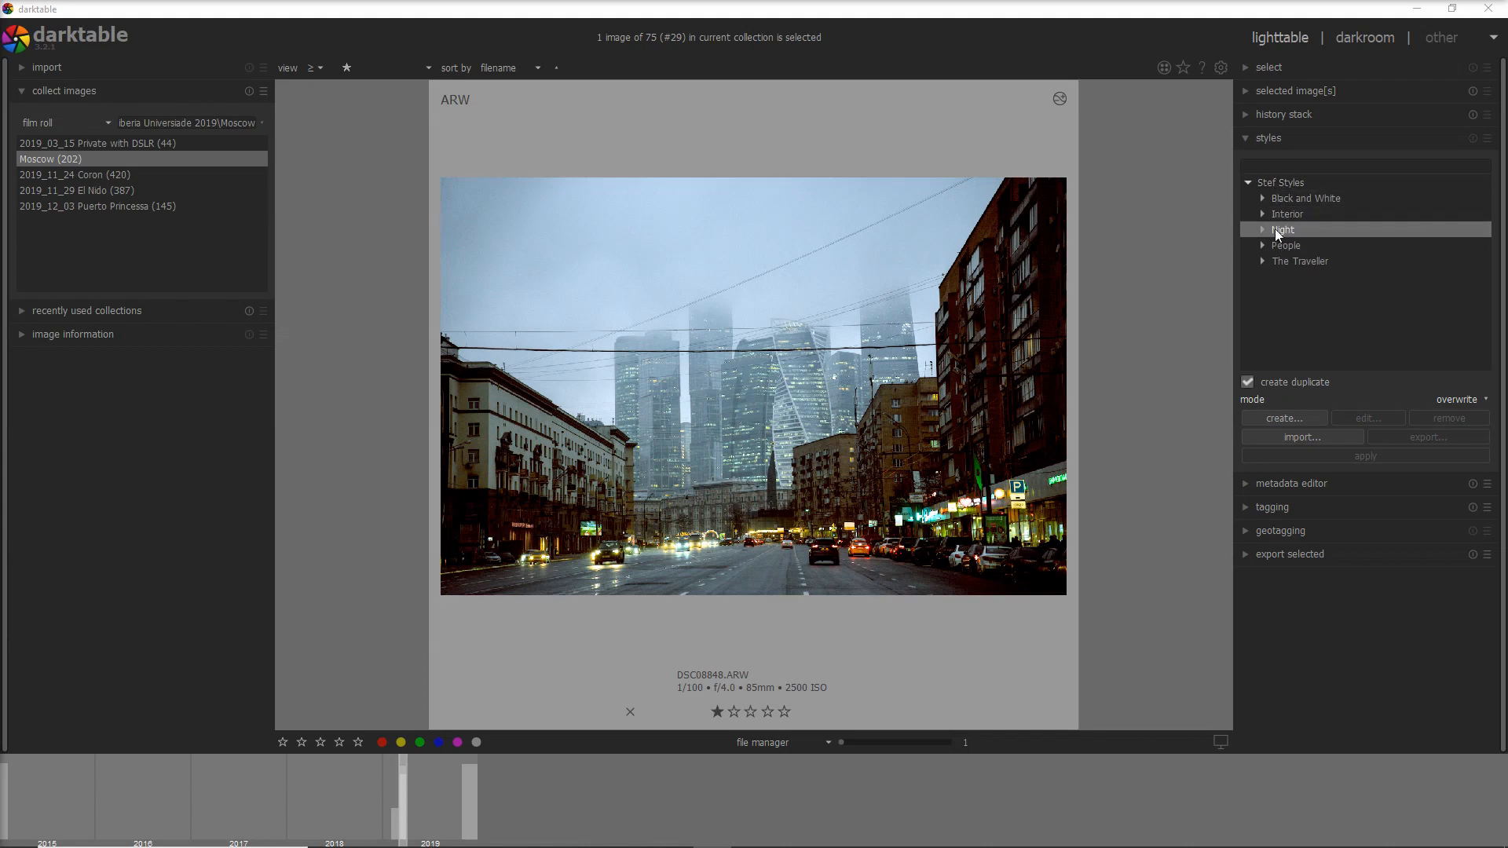
- Save Black and White > Indoor High Contrast as a duplicate style
click(1307, 198)
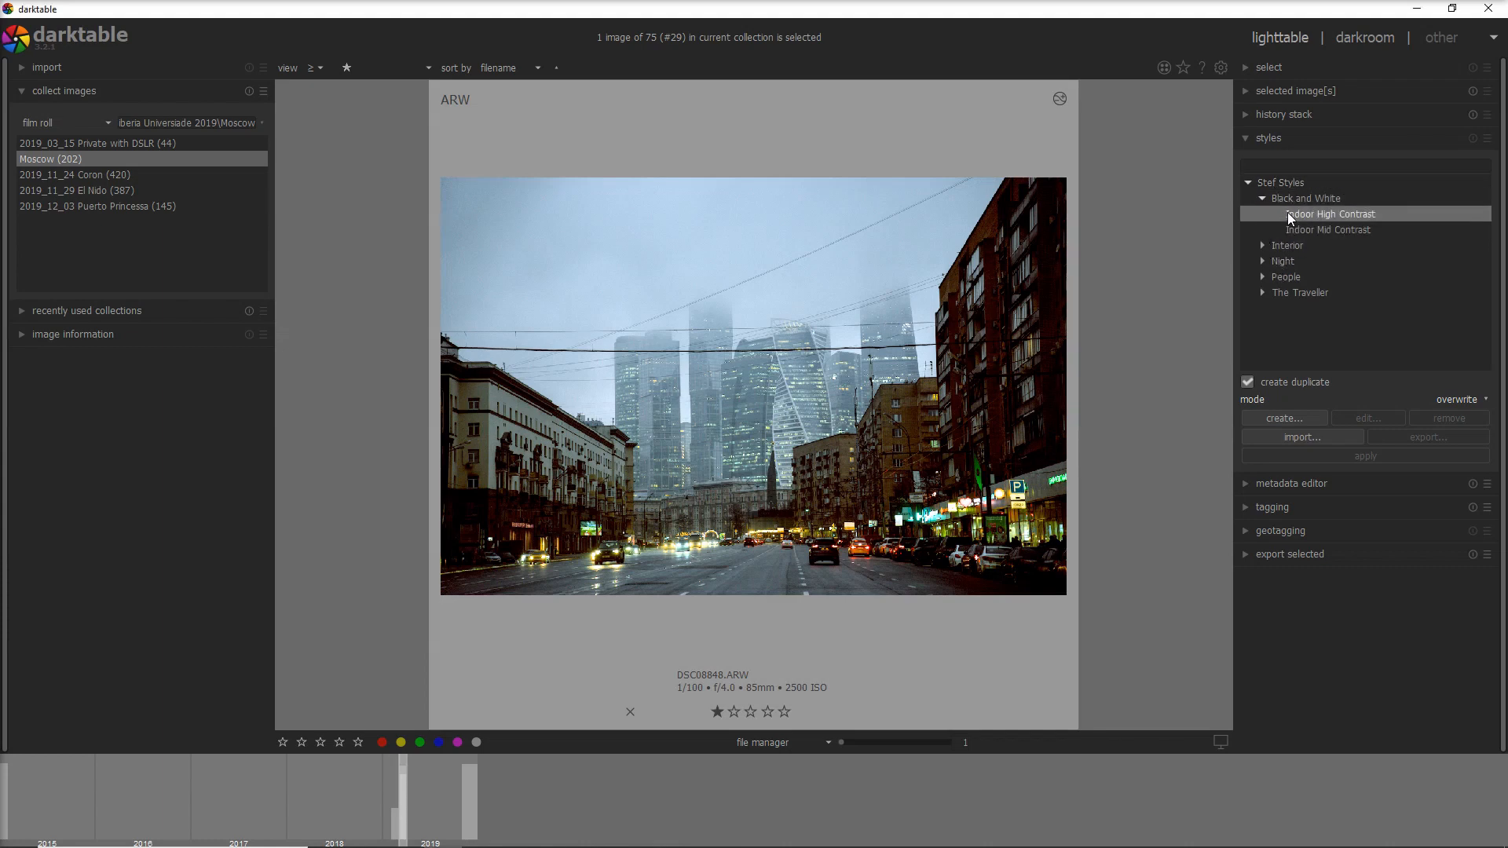
click(1366, 418)
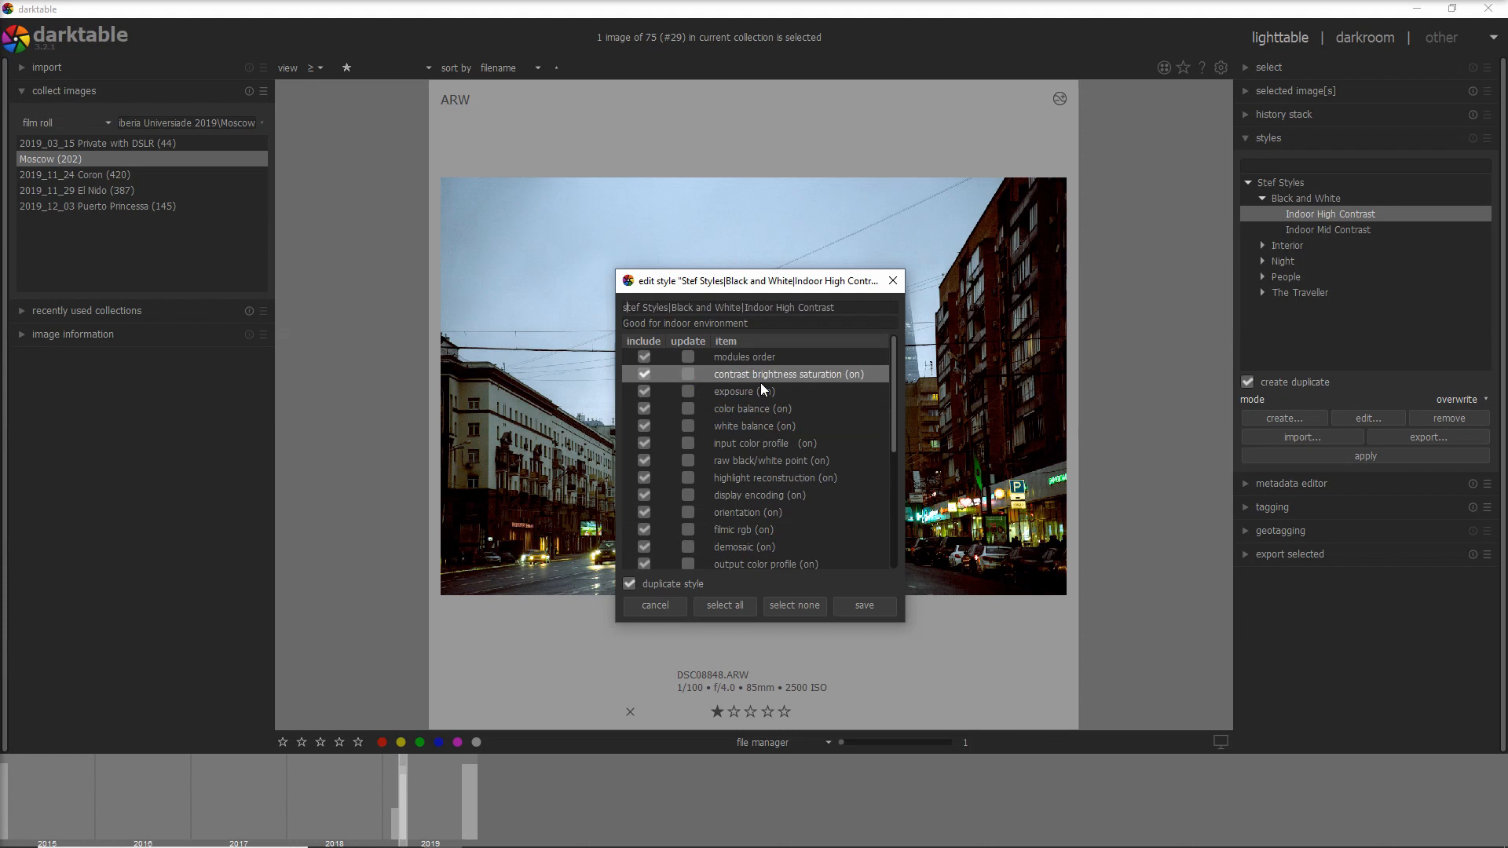
click(863, 606)
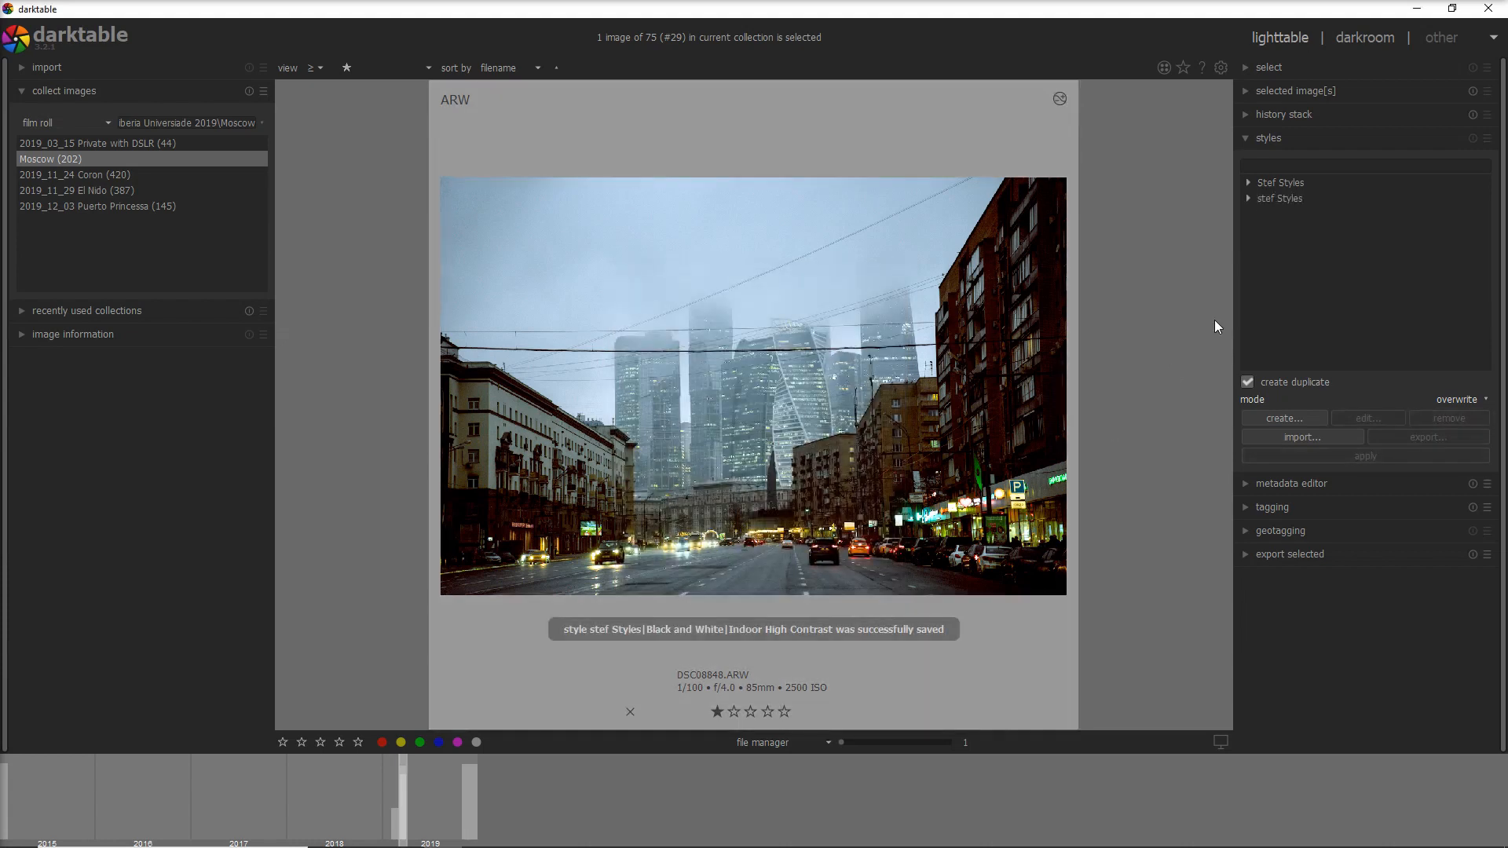
- Remove Indoor High Contrast from stef Styles > Black and White, confirming with Yes
click(1252, 198)
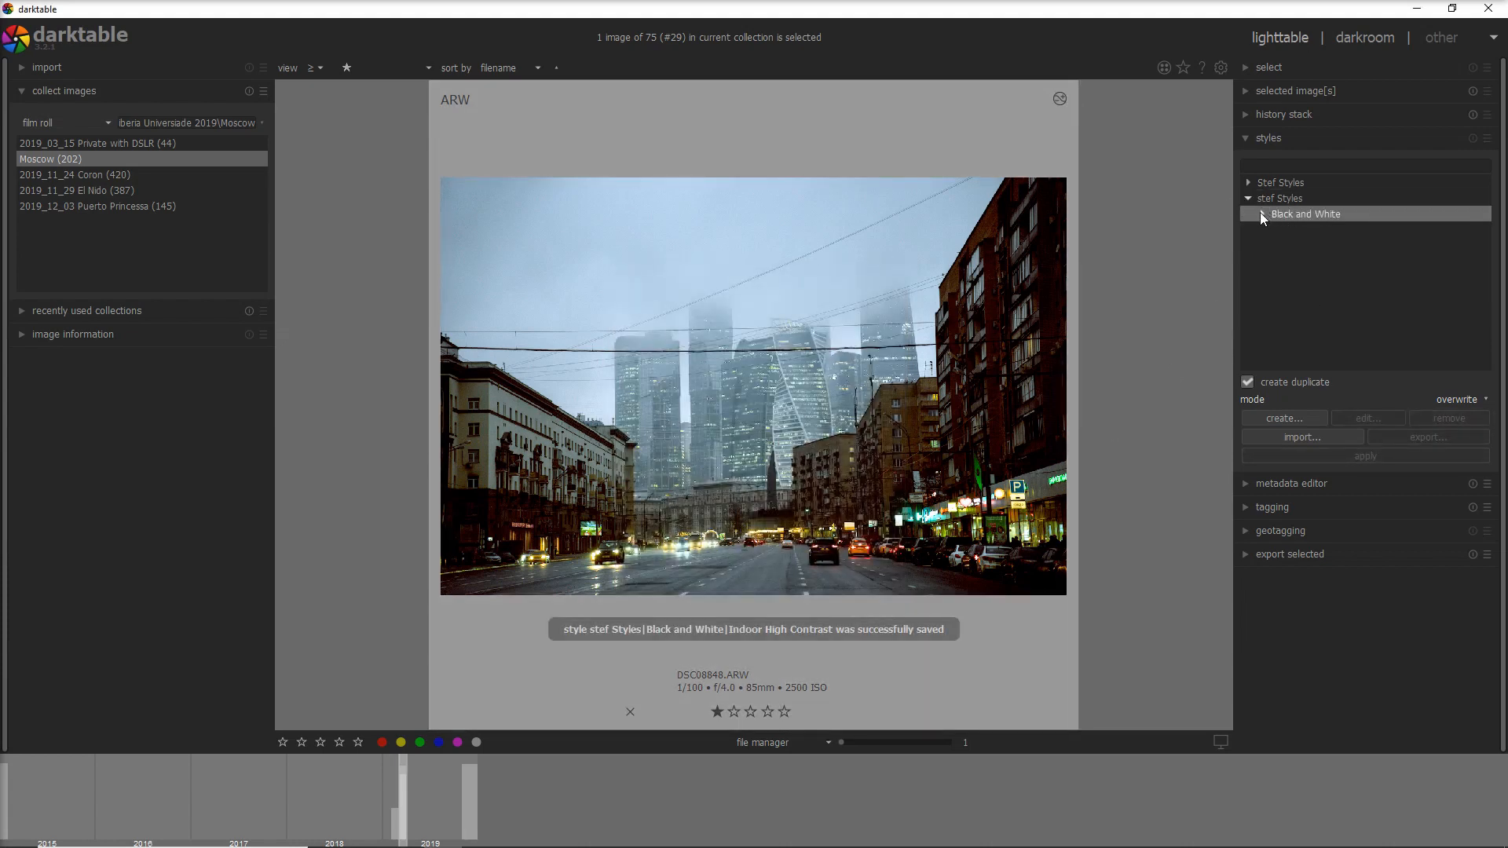
click(1256, 214)
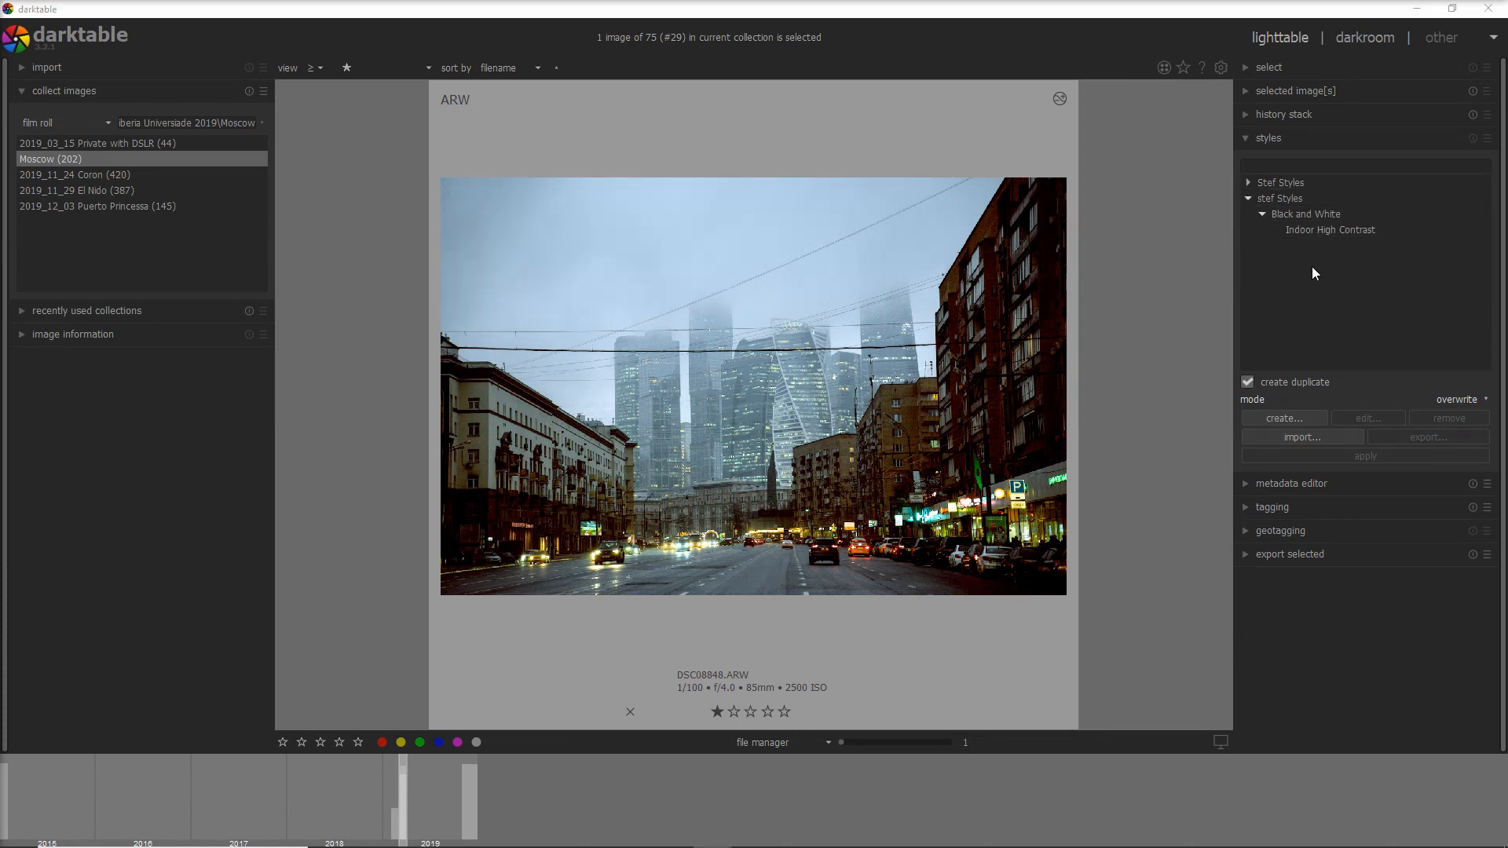
click(1332, 230)
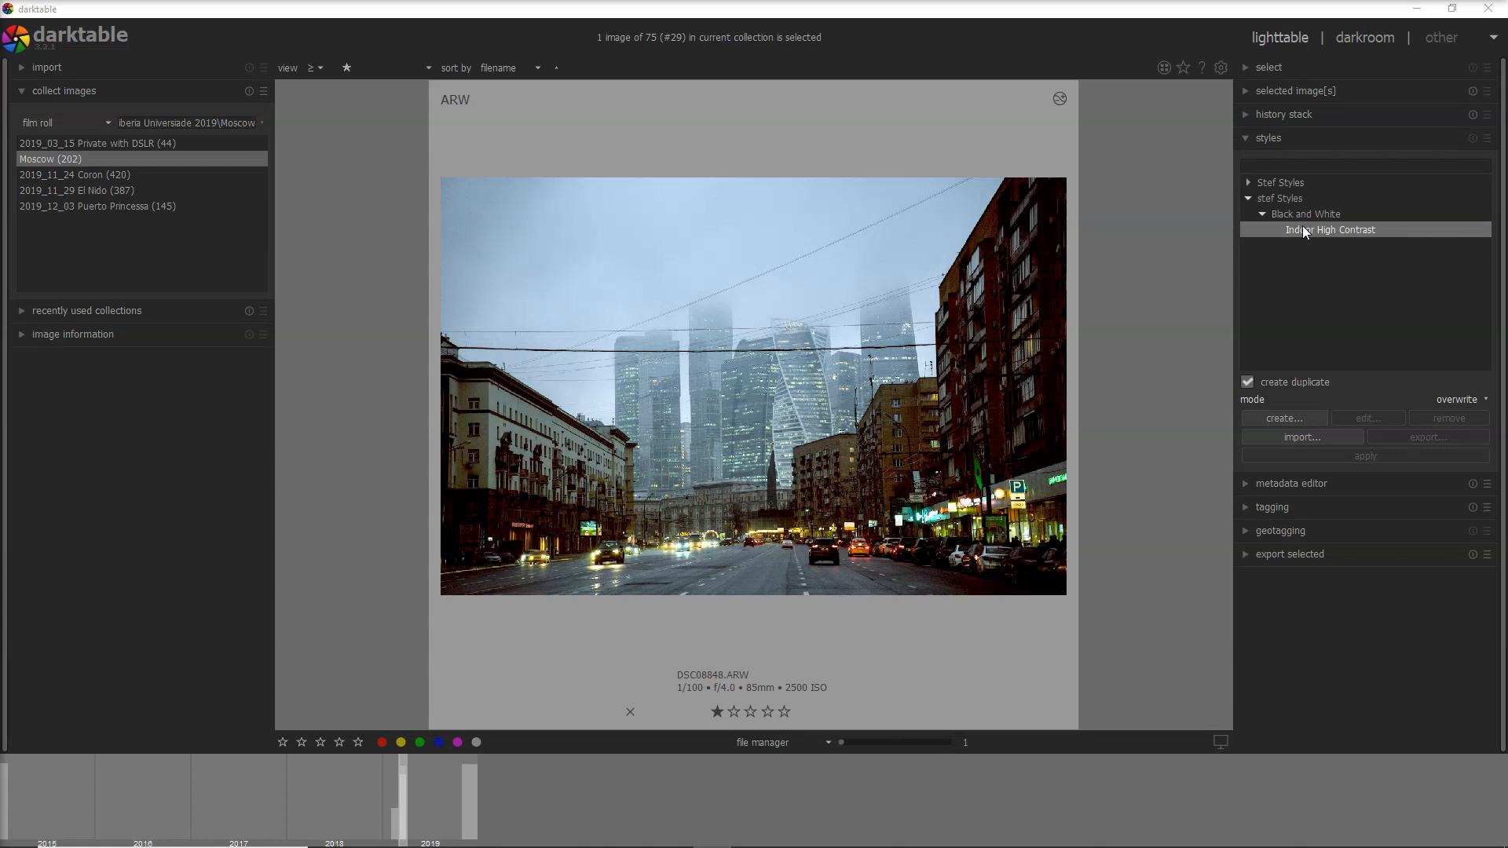
click(1447, 417)
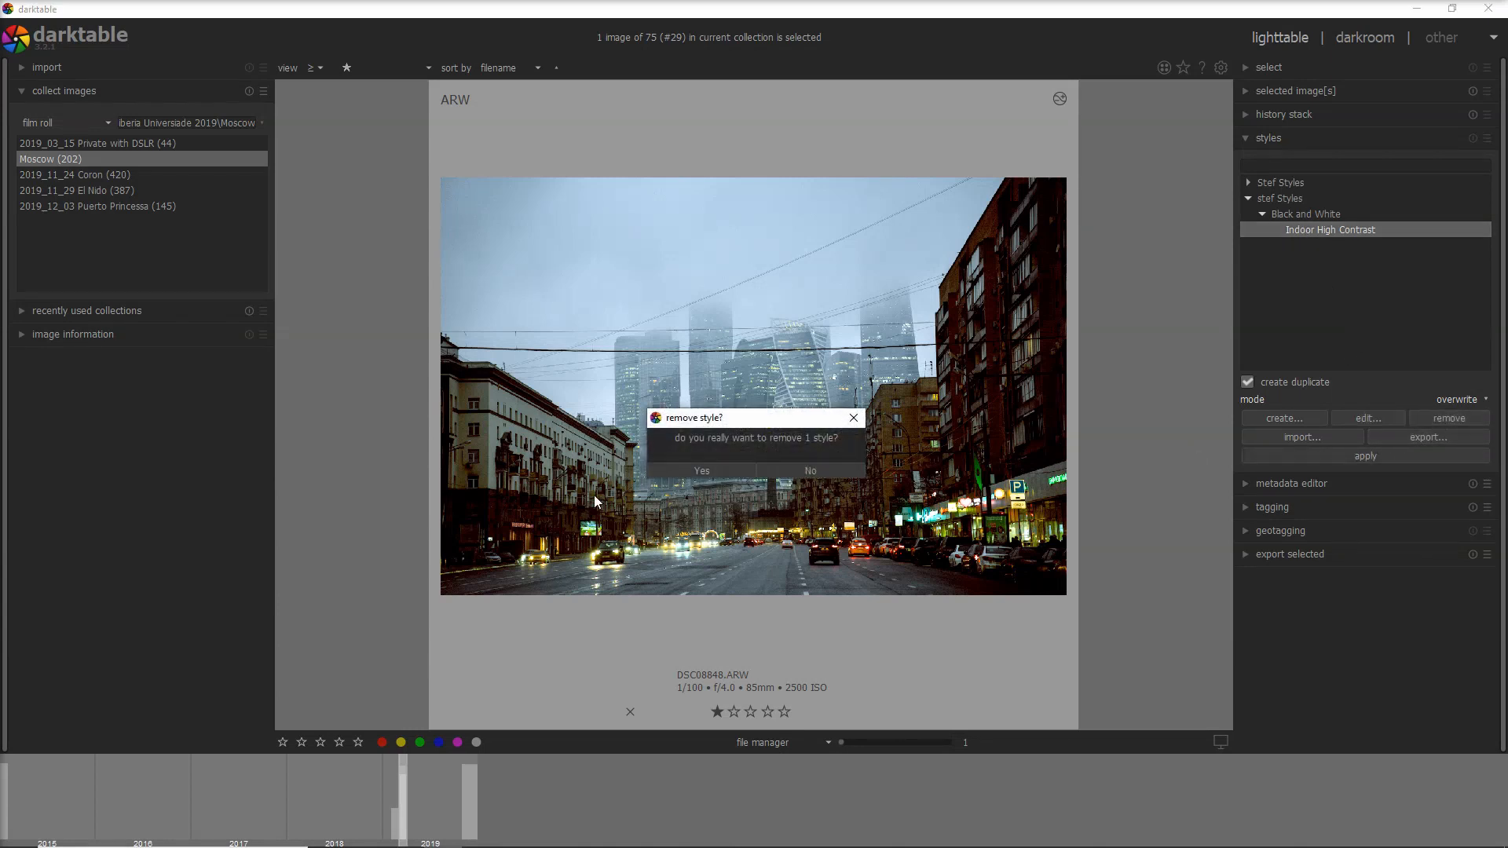
click(702, 472)
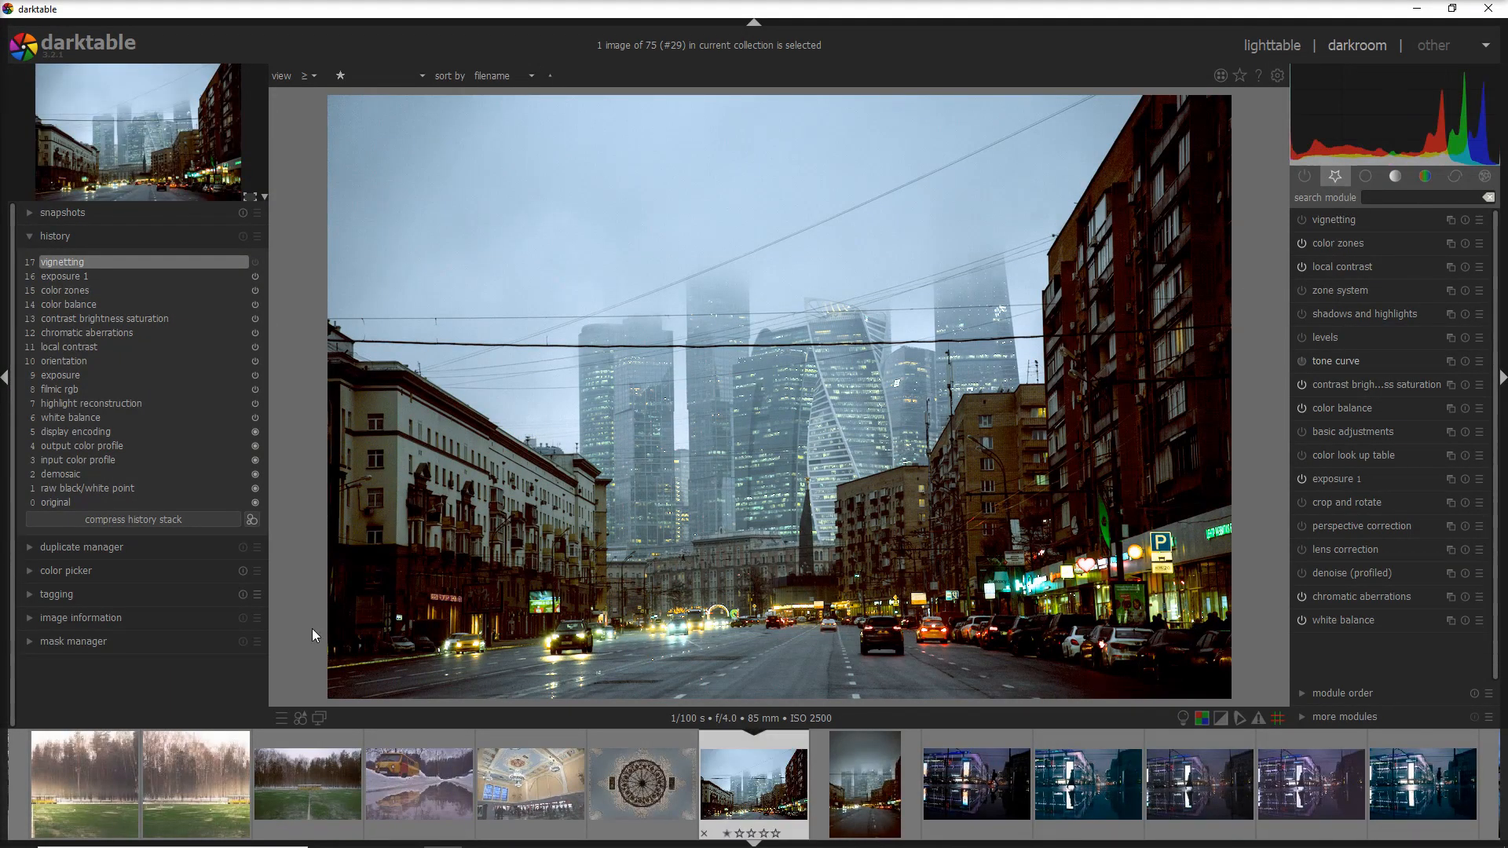
- Open DSC08848 in the darkroom with the tone curve module expanded
click(65, 502)
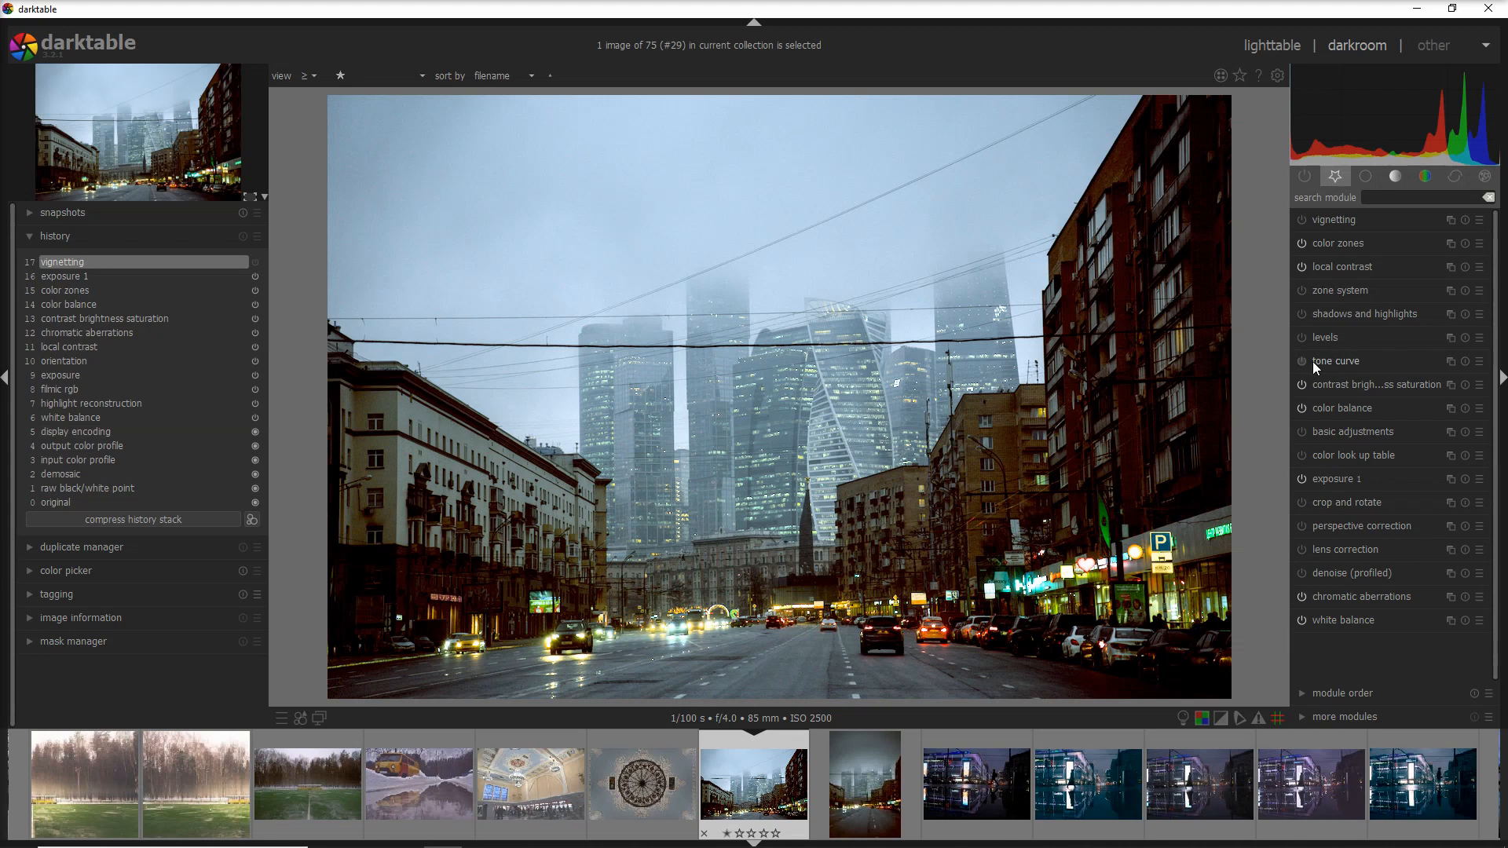
click(1337, 360)
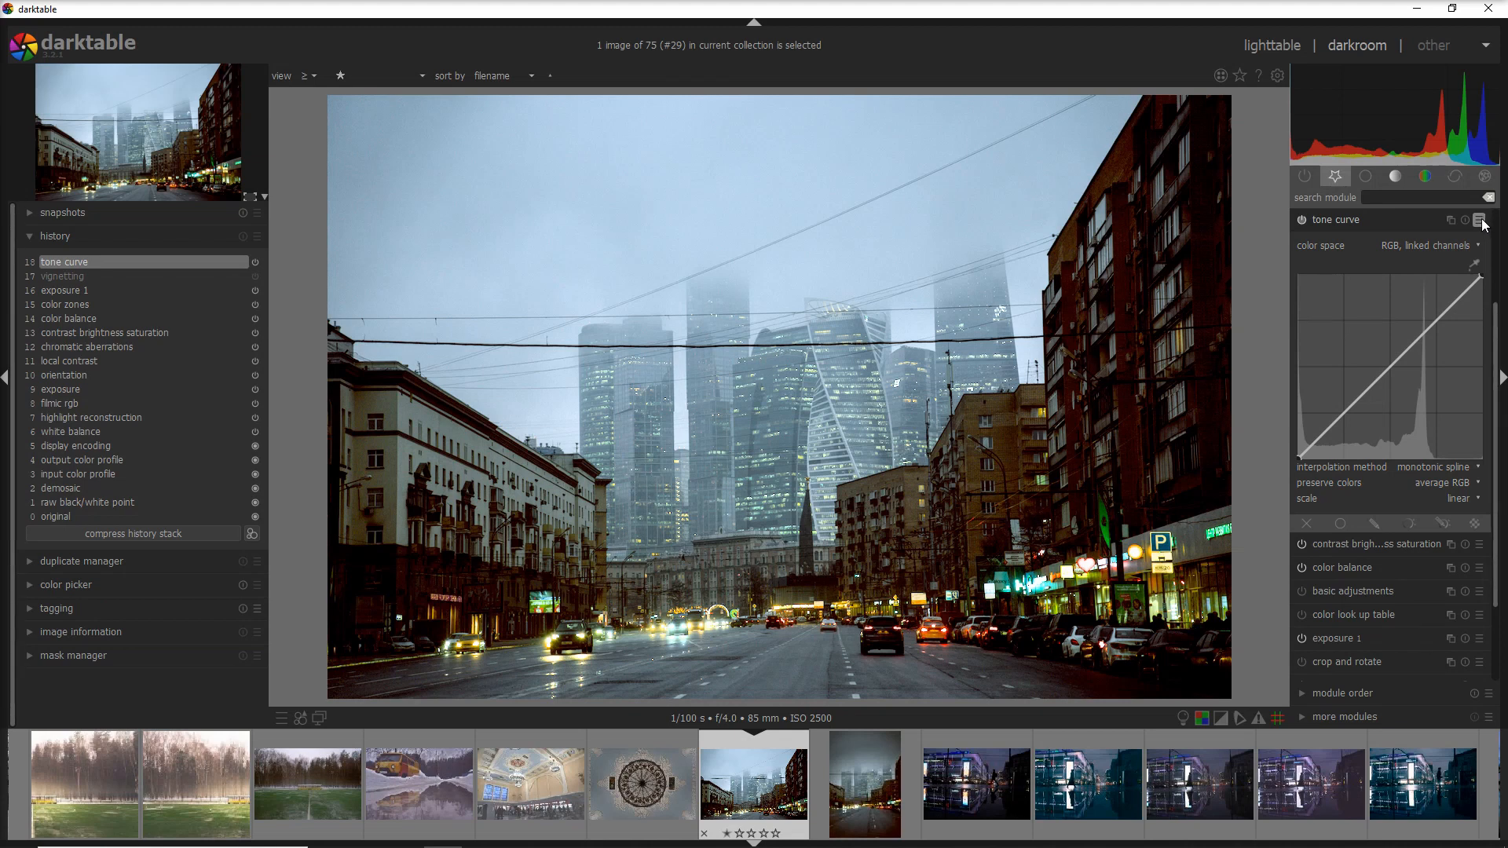
- Apply the 'contrast compression' tone curve preset and store it as a new preset
click(1483, 219)
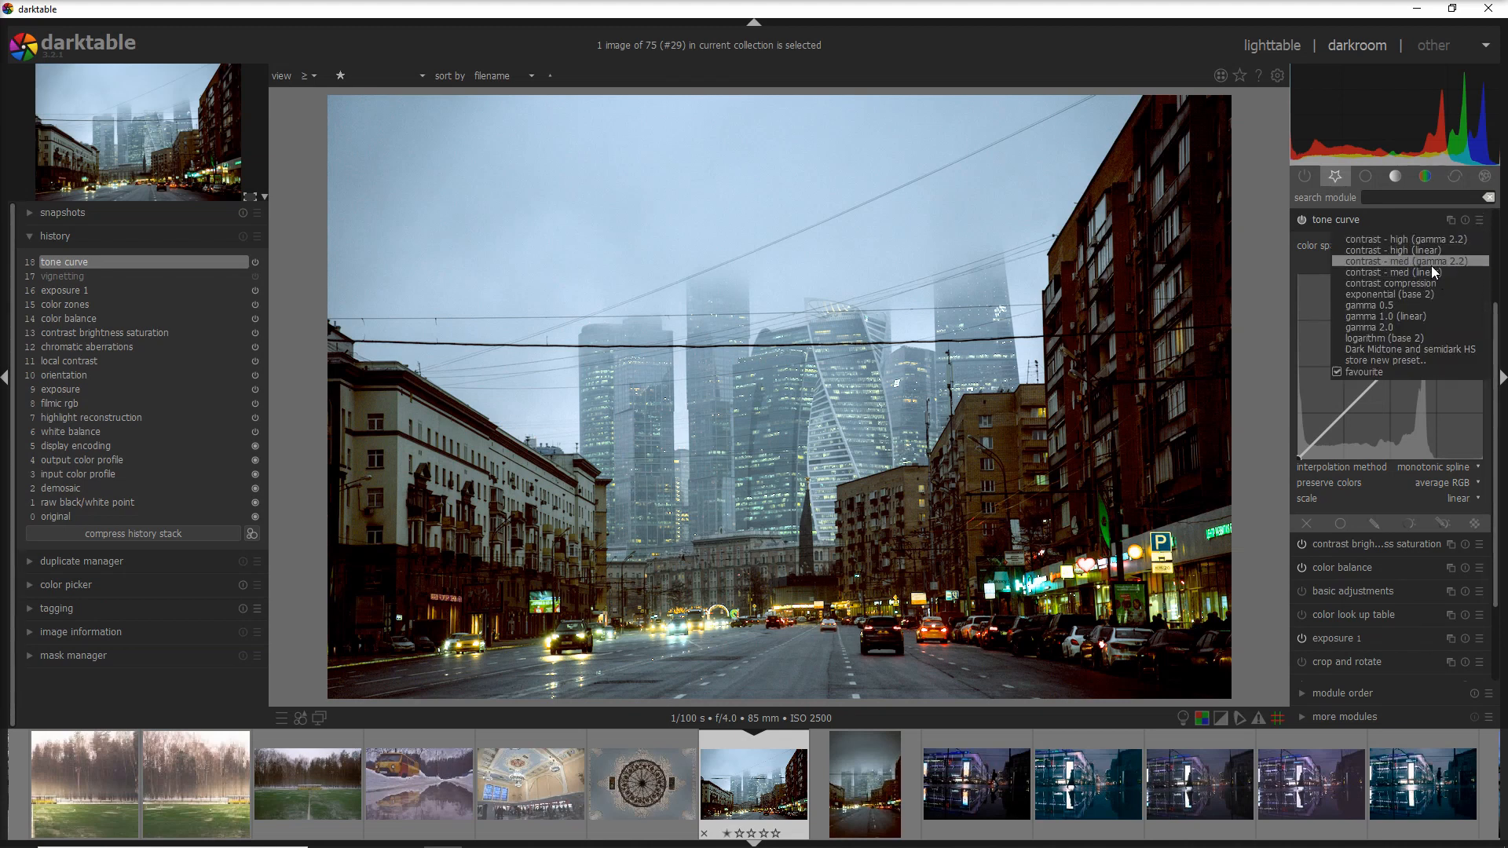
mouse_move(1414, 283)
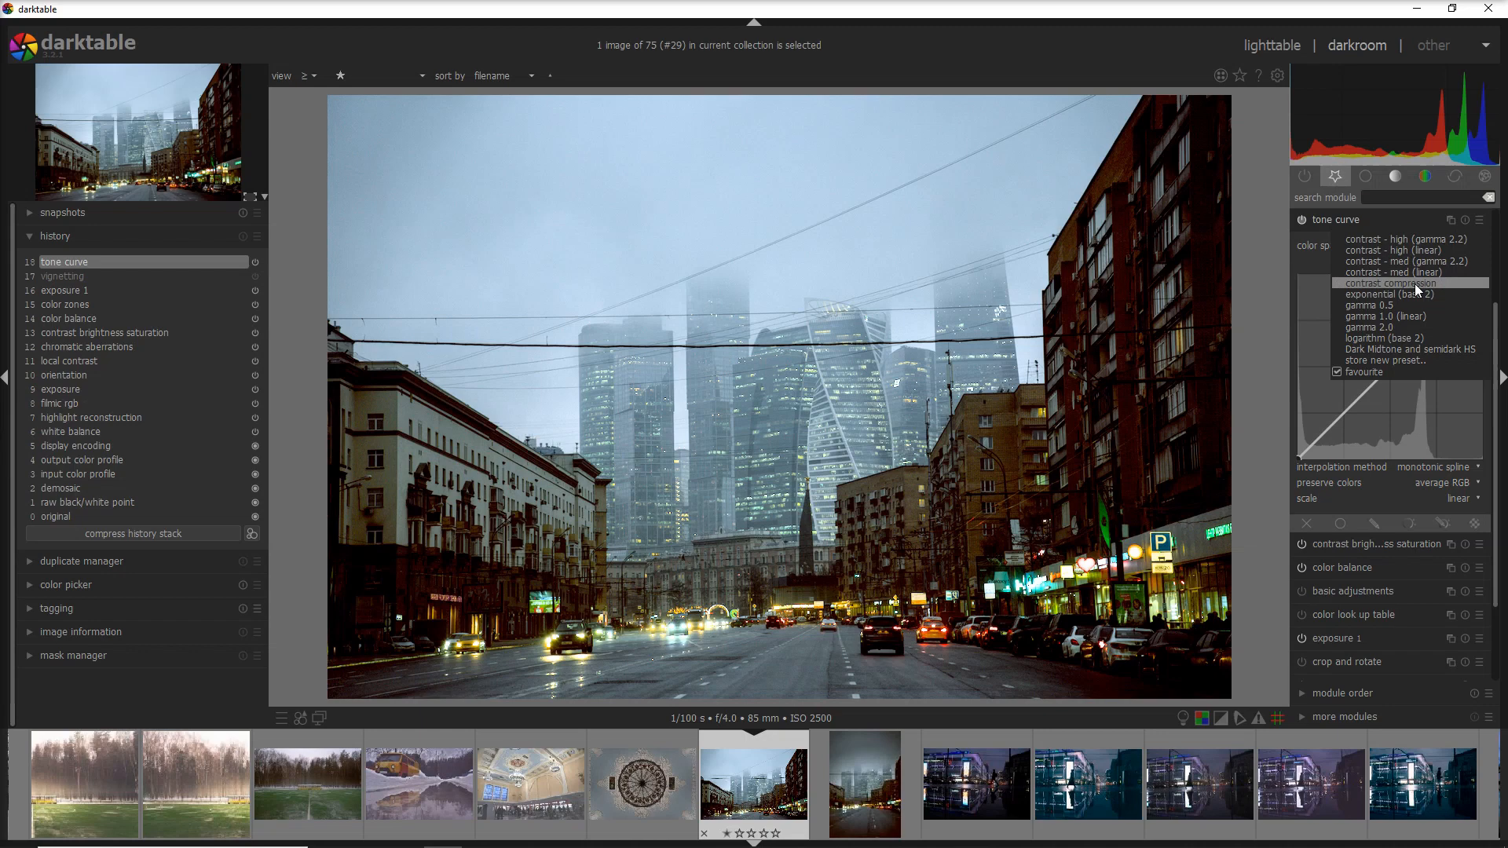
click(1394, 283)
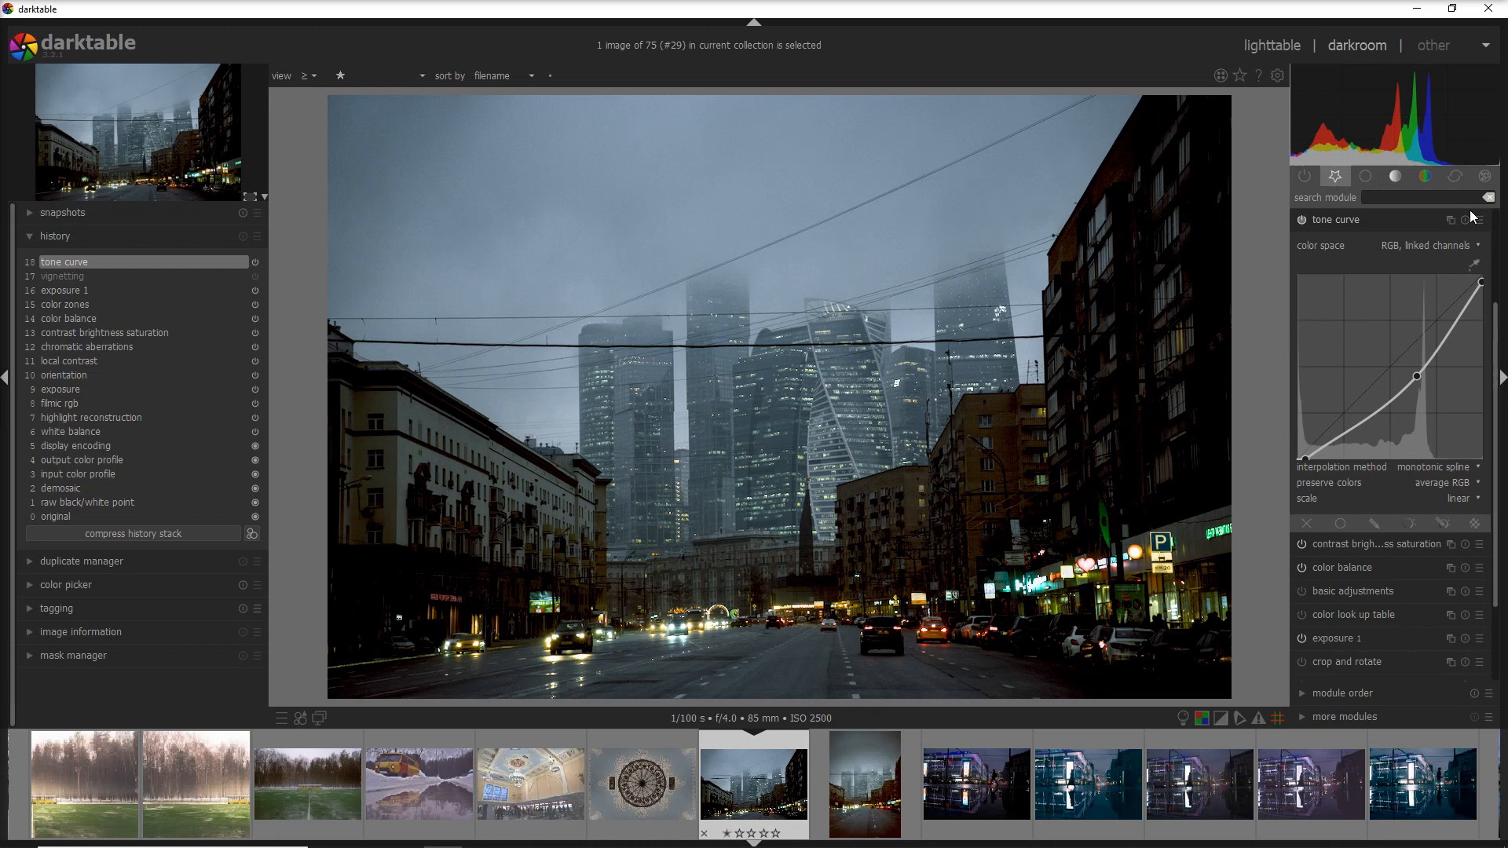
click(1479, 219)
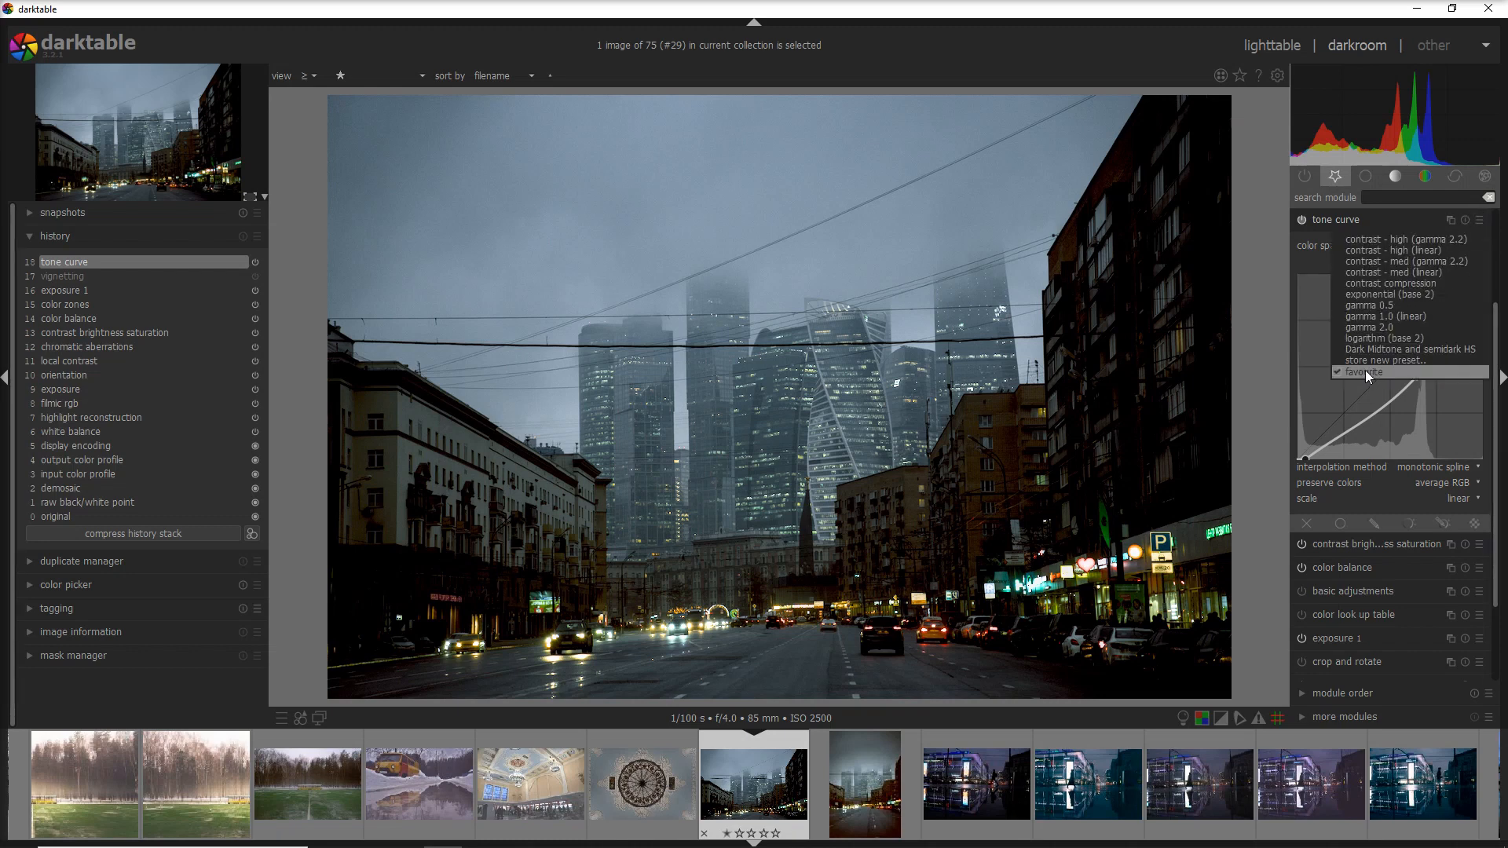
click(1389, 359)
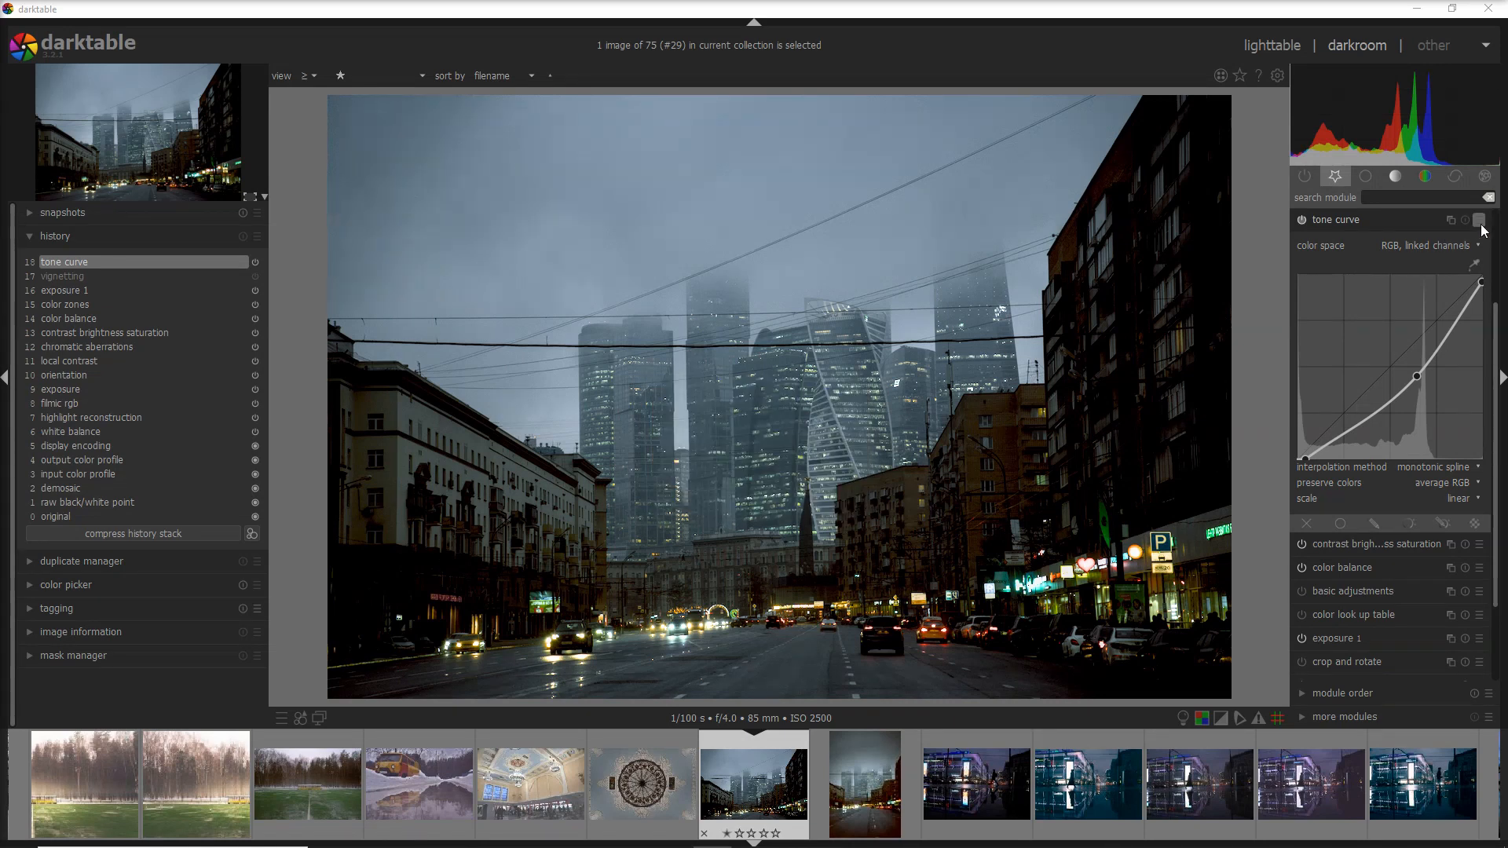
click(1480, 220)
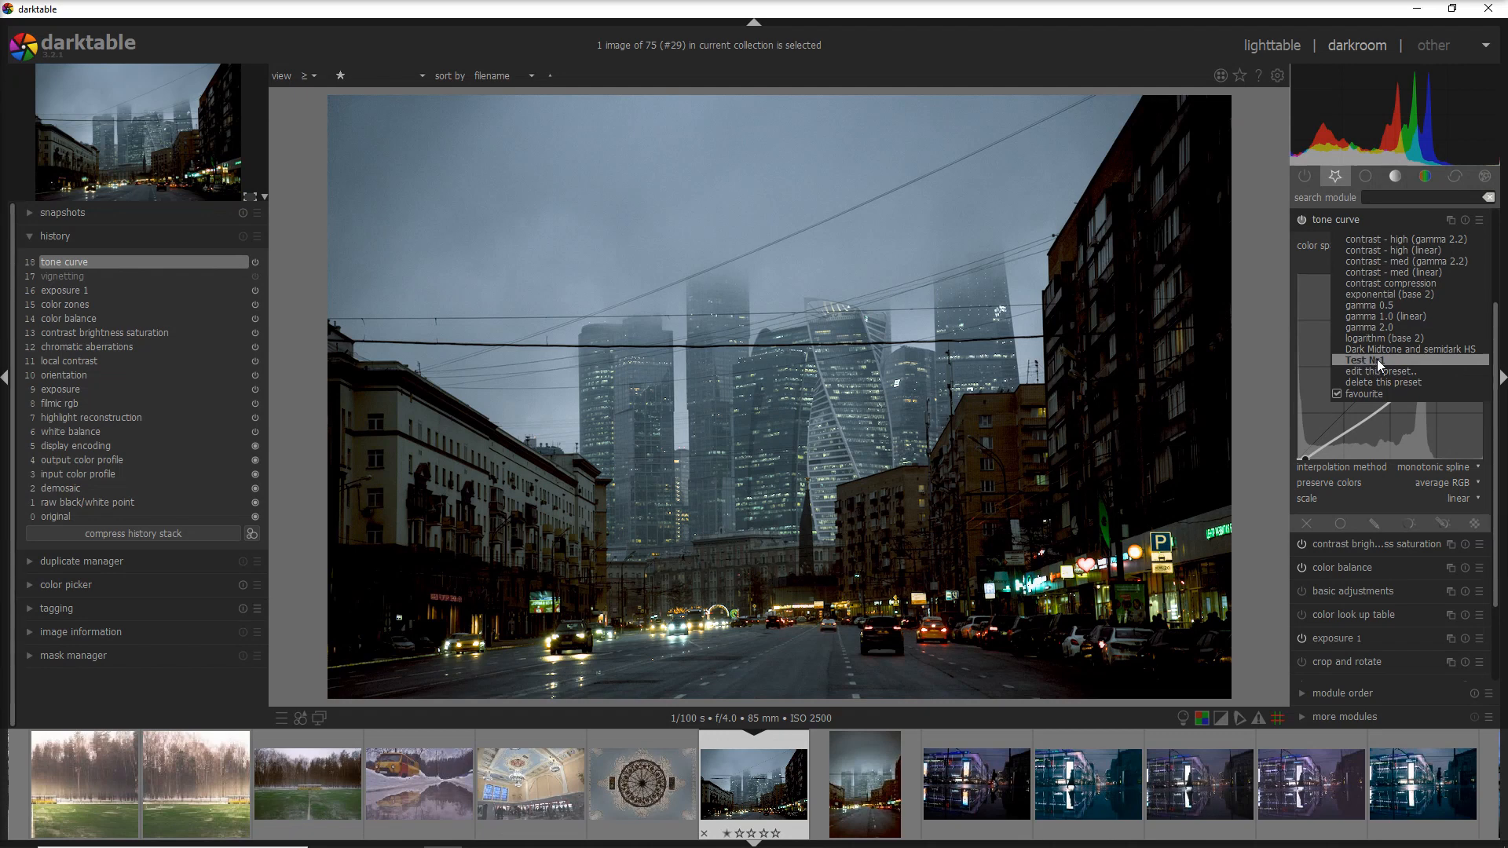
mouse_move(1377, 366)
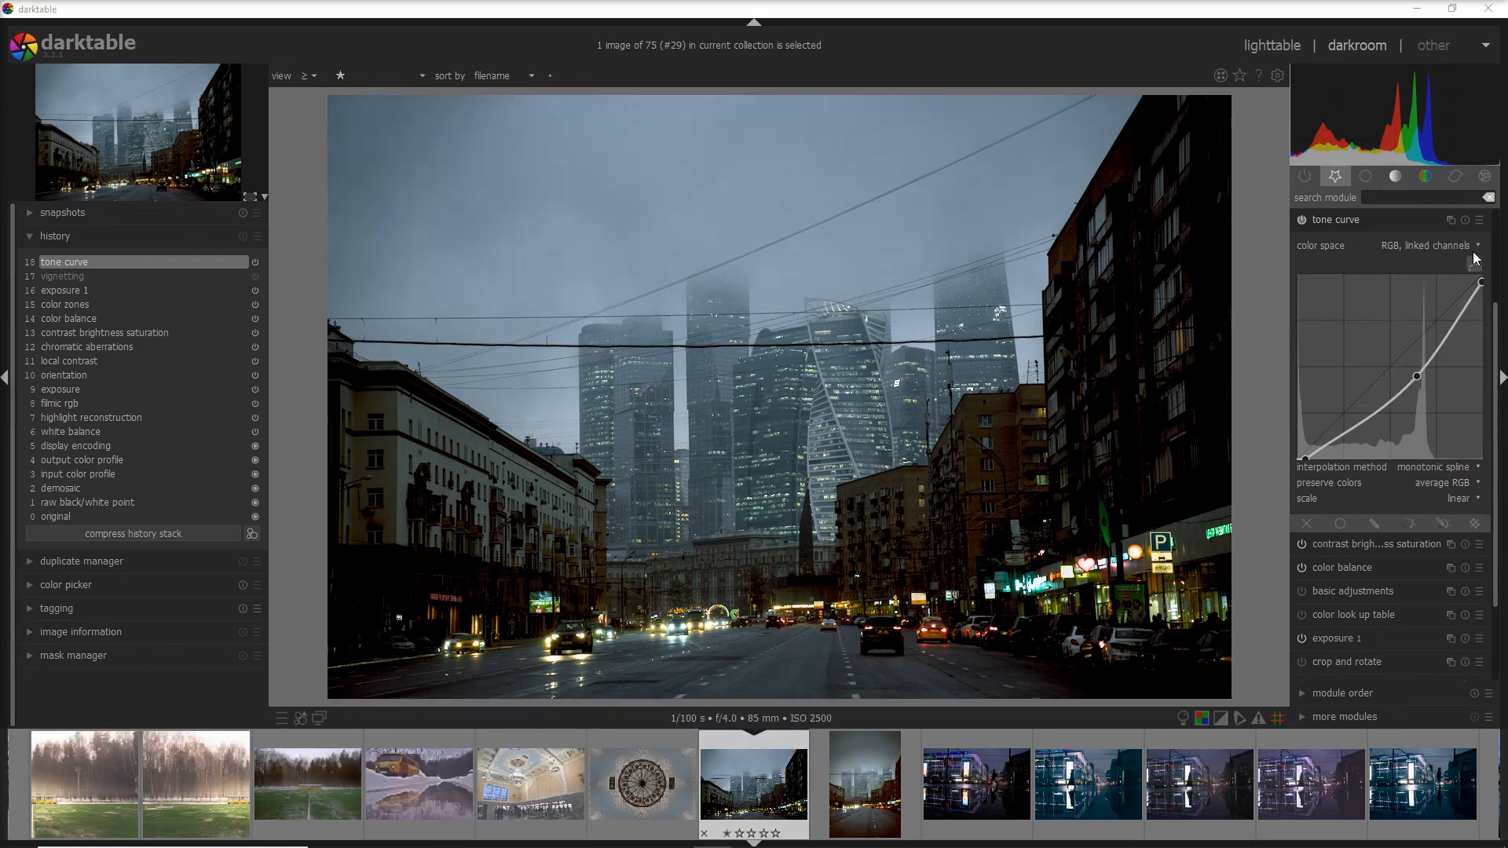
mouse_move(1466, 220)
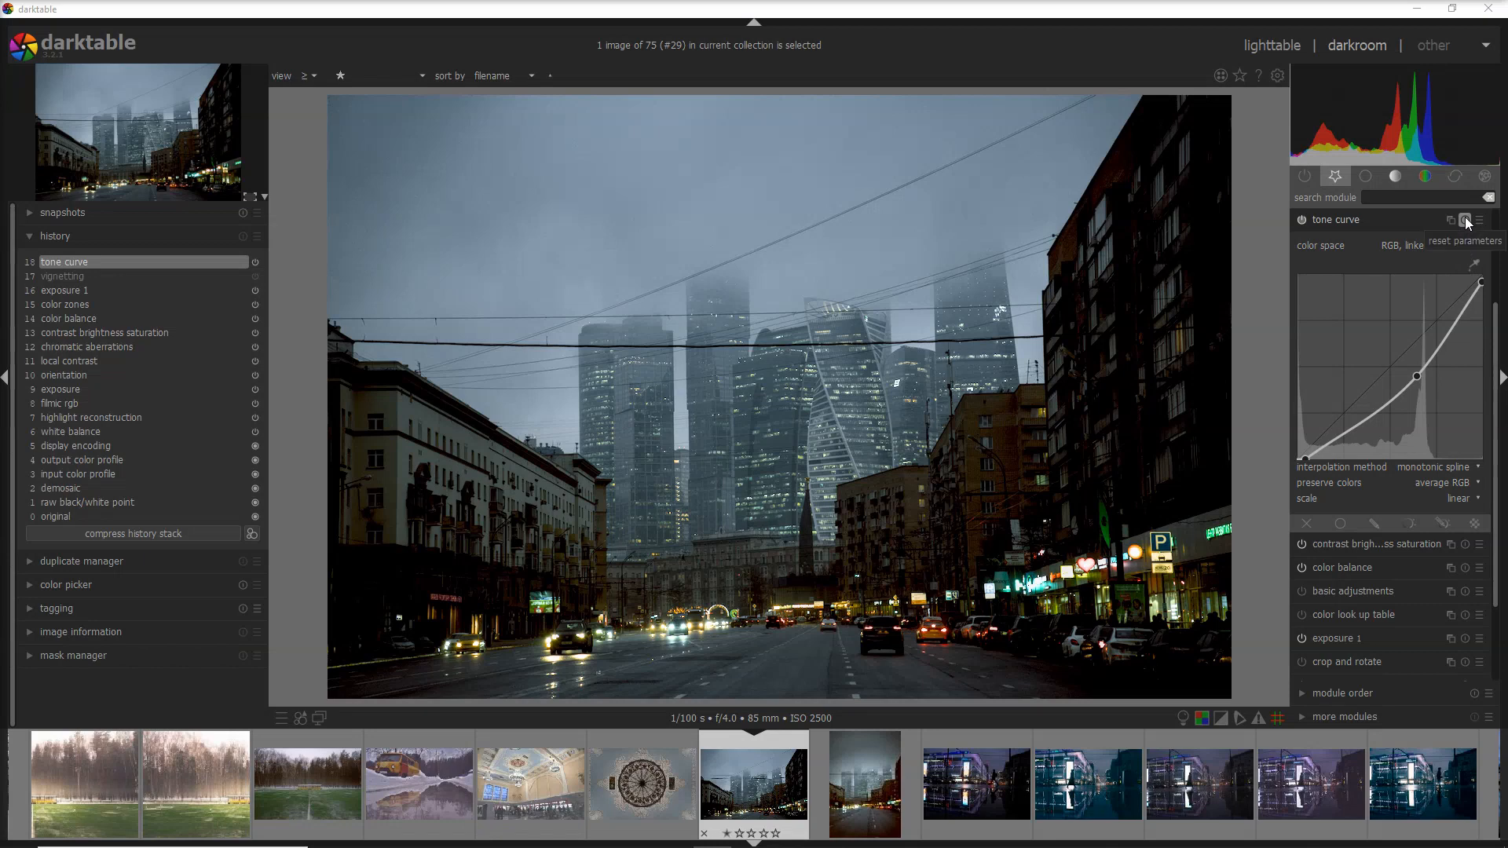
- Reset the tone curve parameters and reapply the Test Nr1 preset
click(1463, 220)
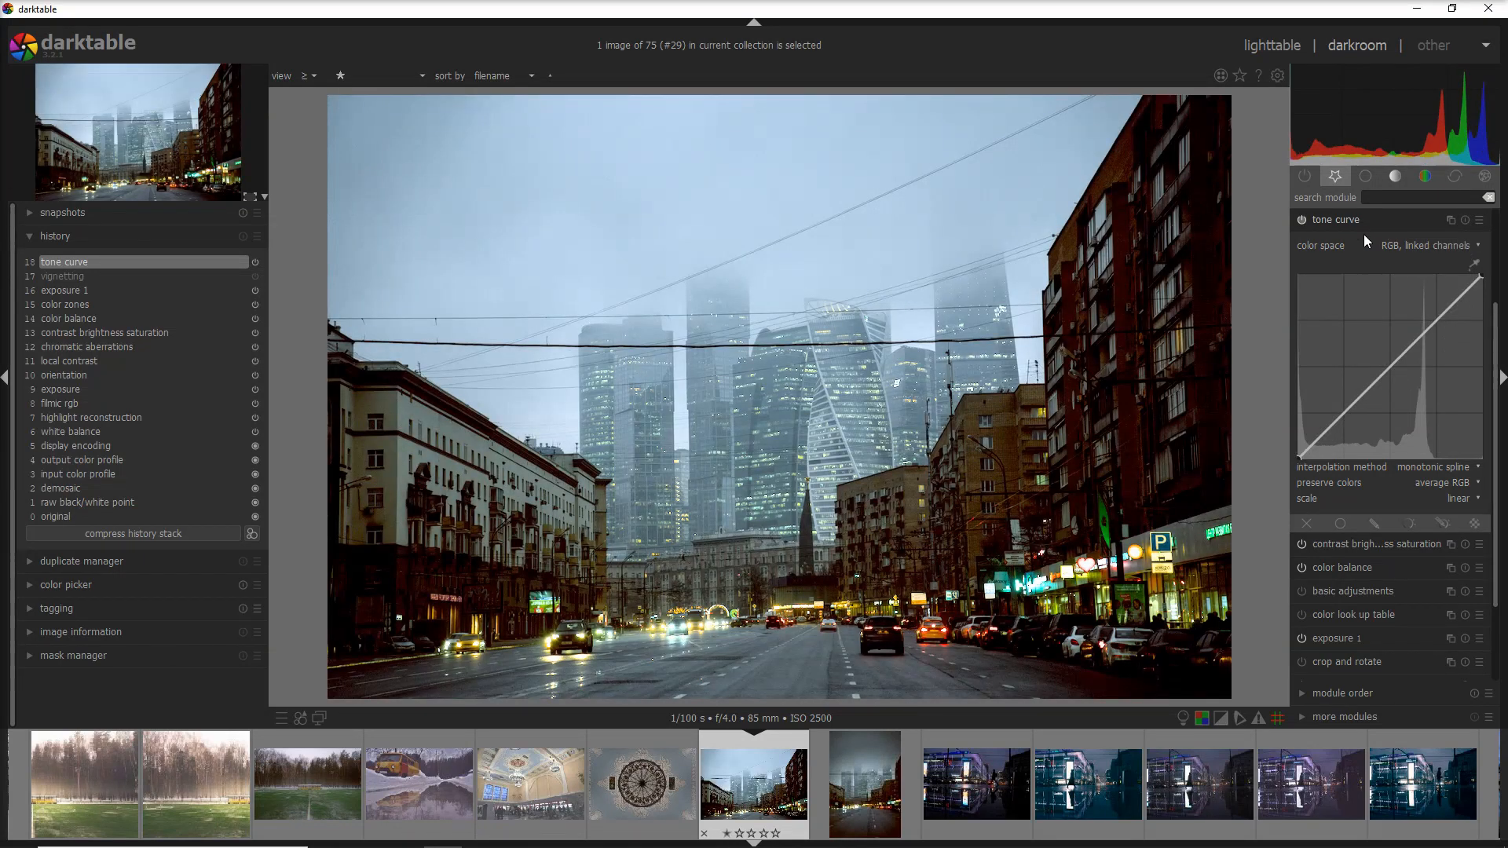
click(1473, 220)
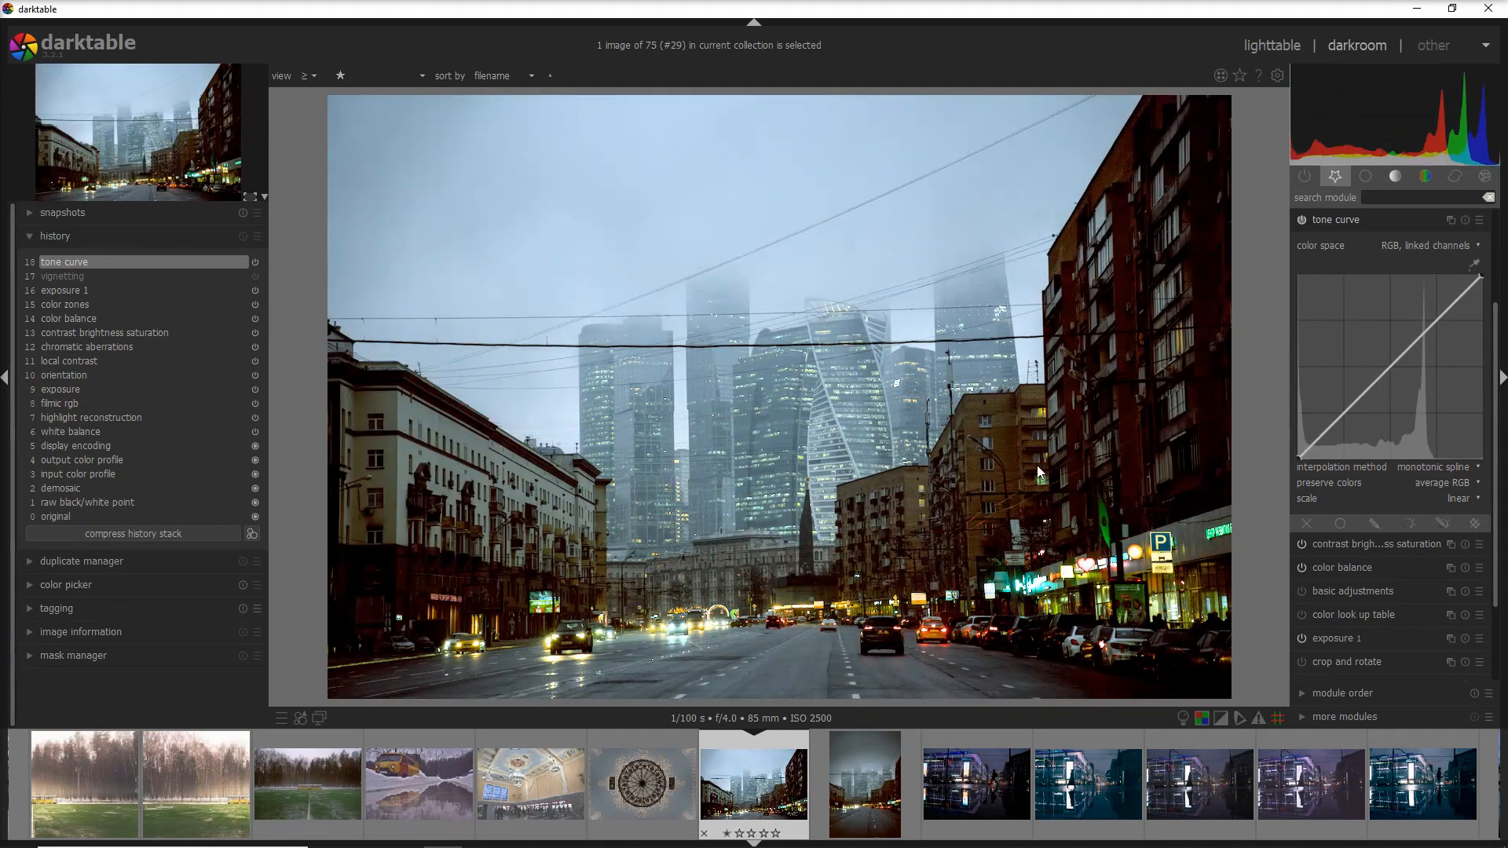
mouse_move(279, 718)
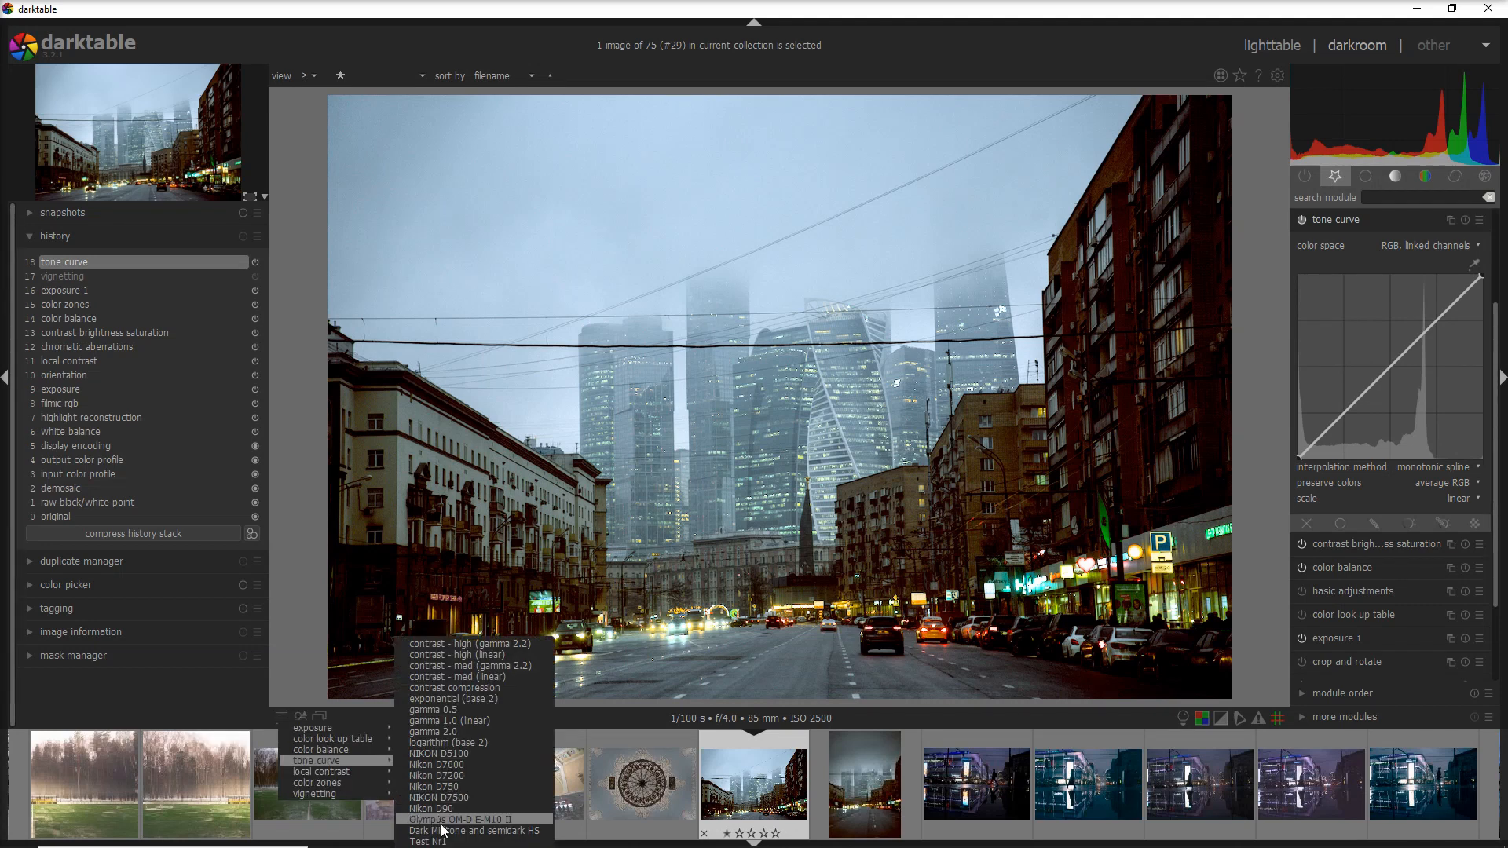
click(462, 819)
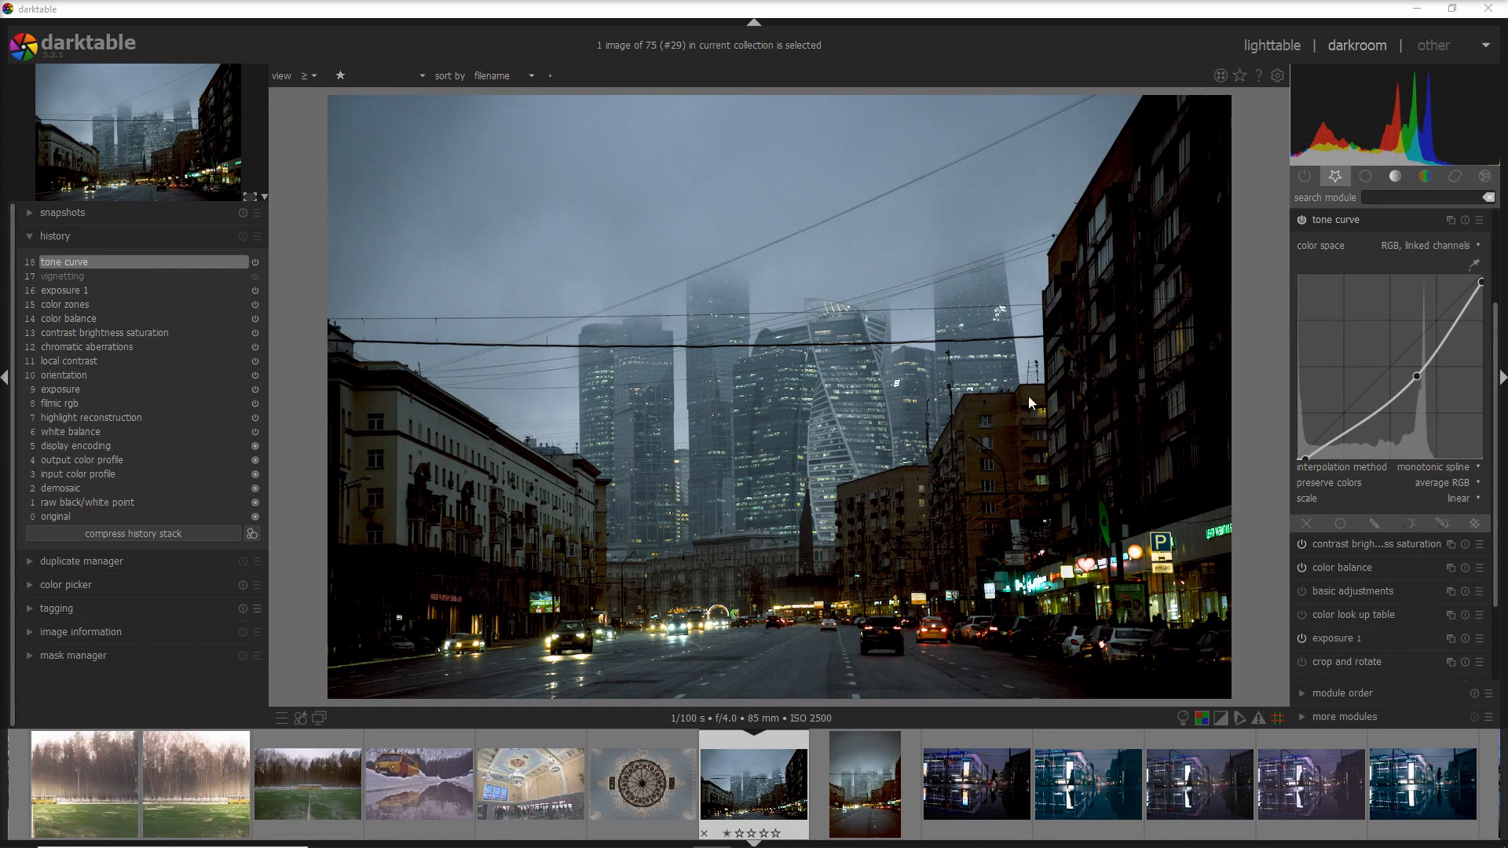
mouse_move(1007, 391)
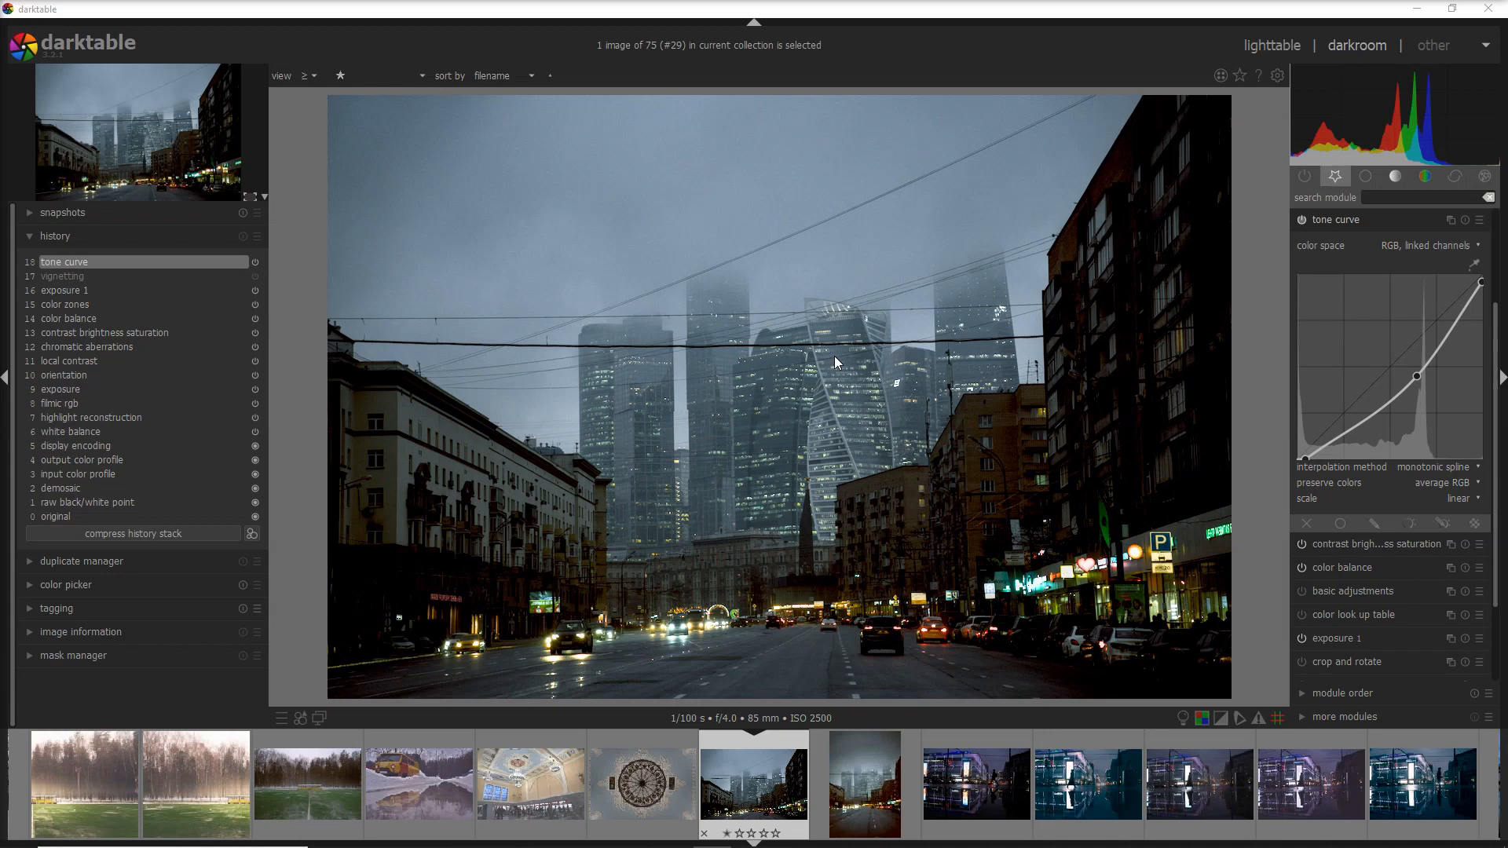
mouse_move(1250, 110)
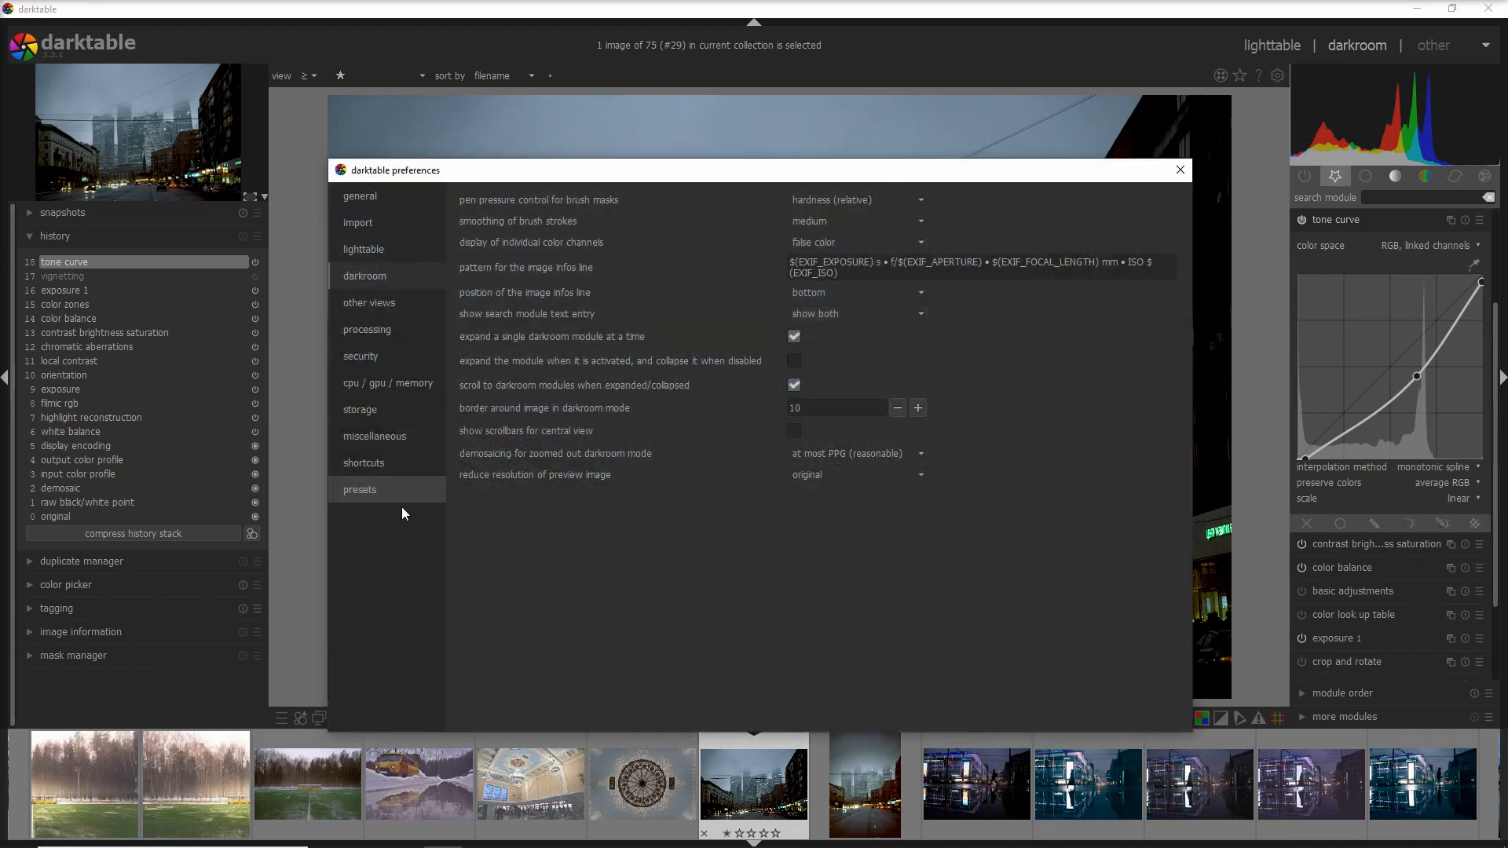
- Check the tone curve presets, including Test Nr1, in the preferences presets list
click(360, 489)
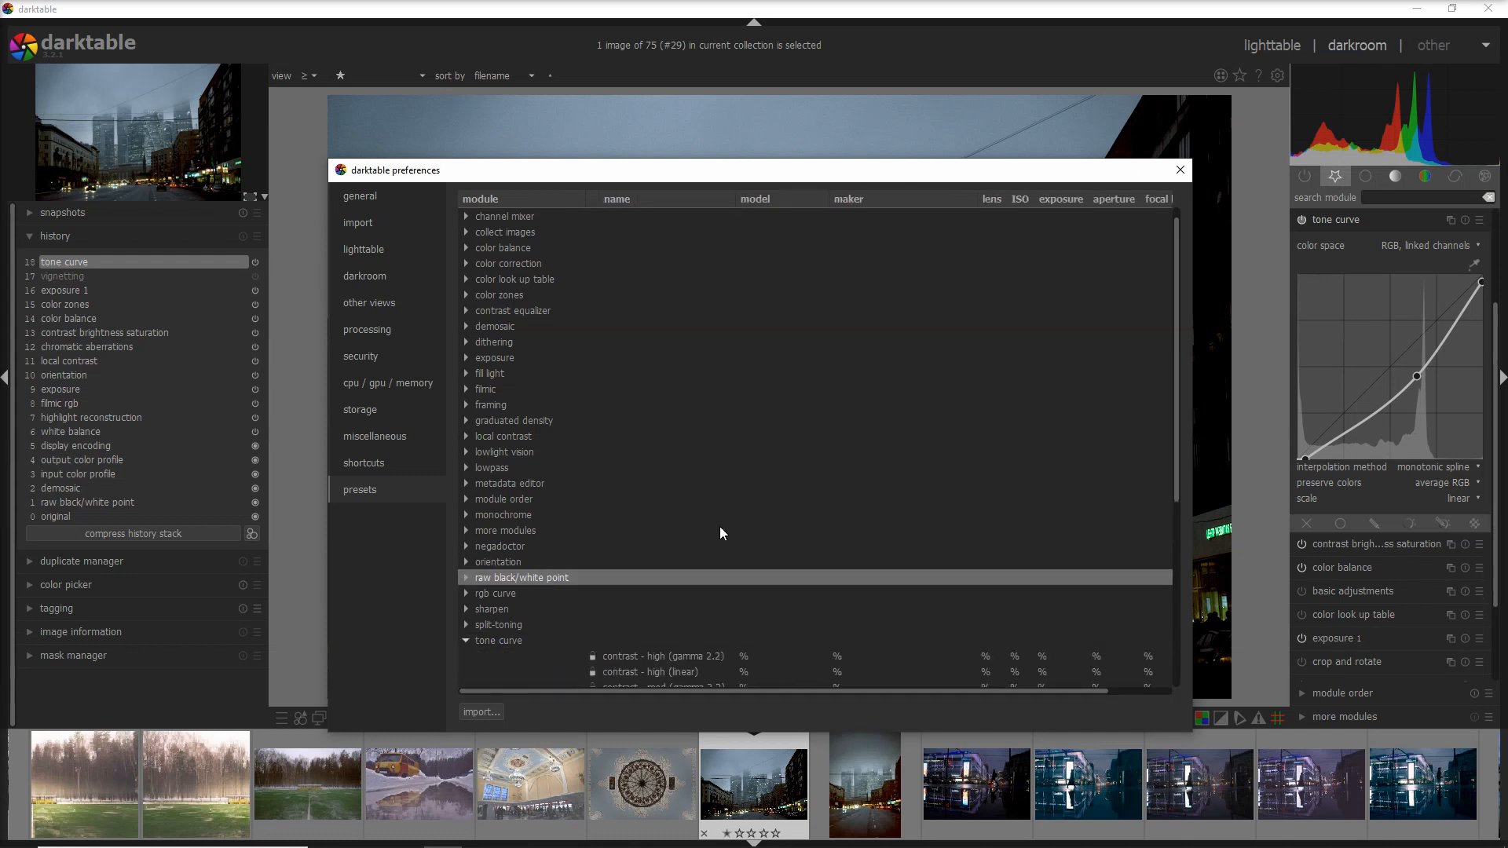
scroll(down, 3)
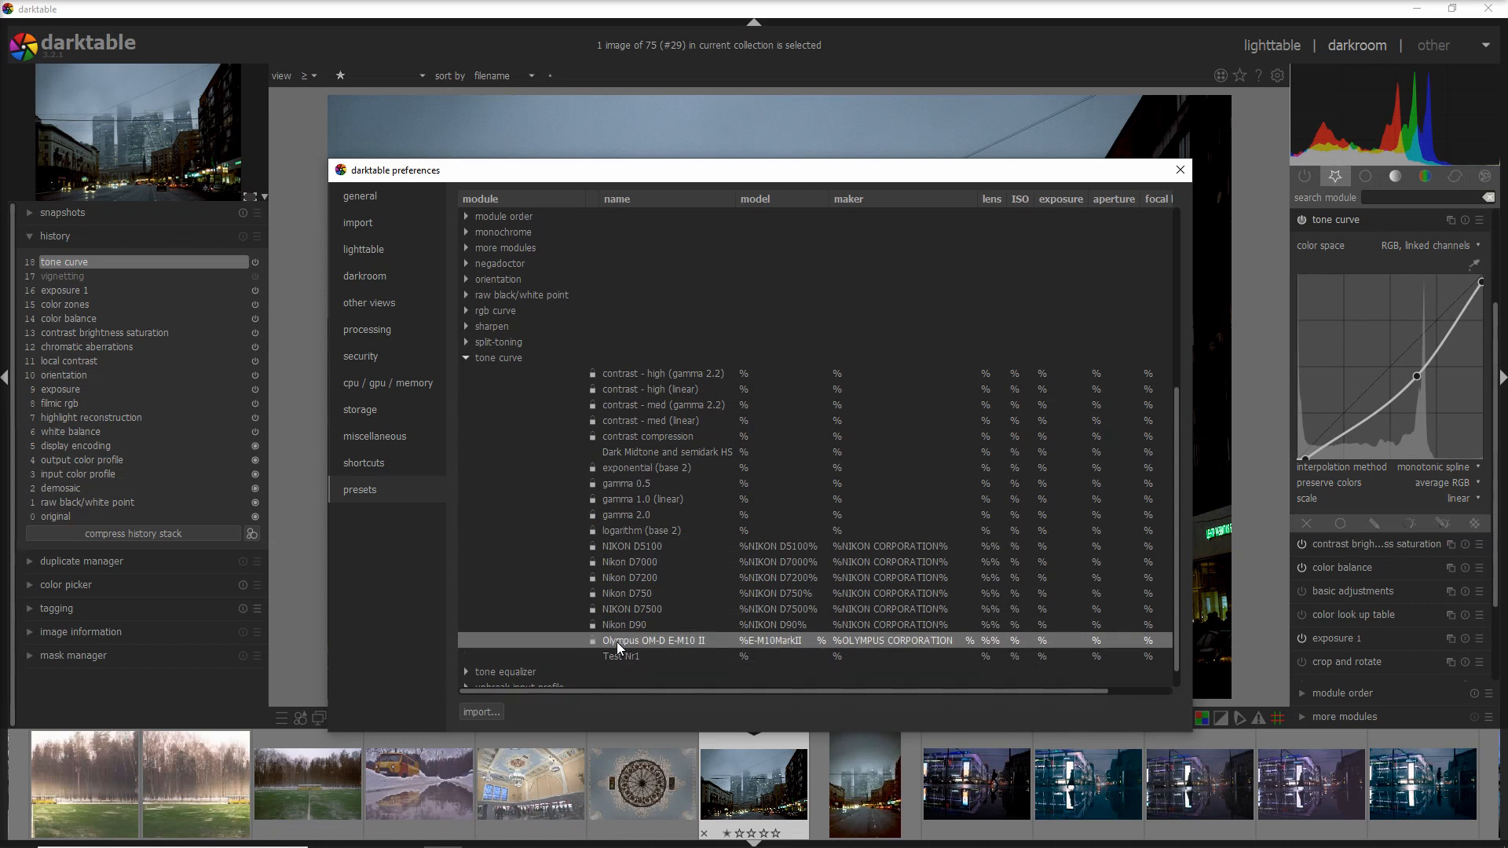
click(1179, 171)
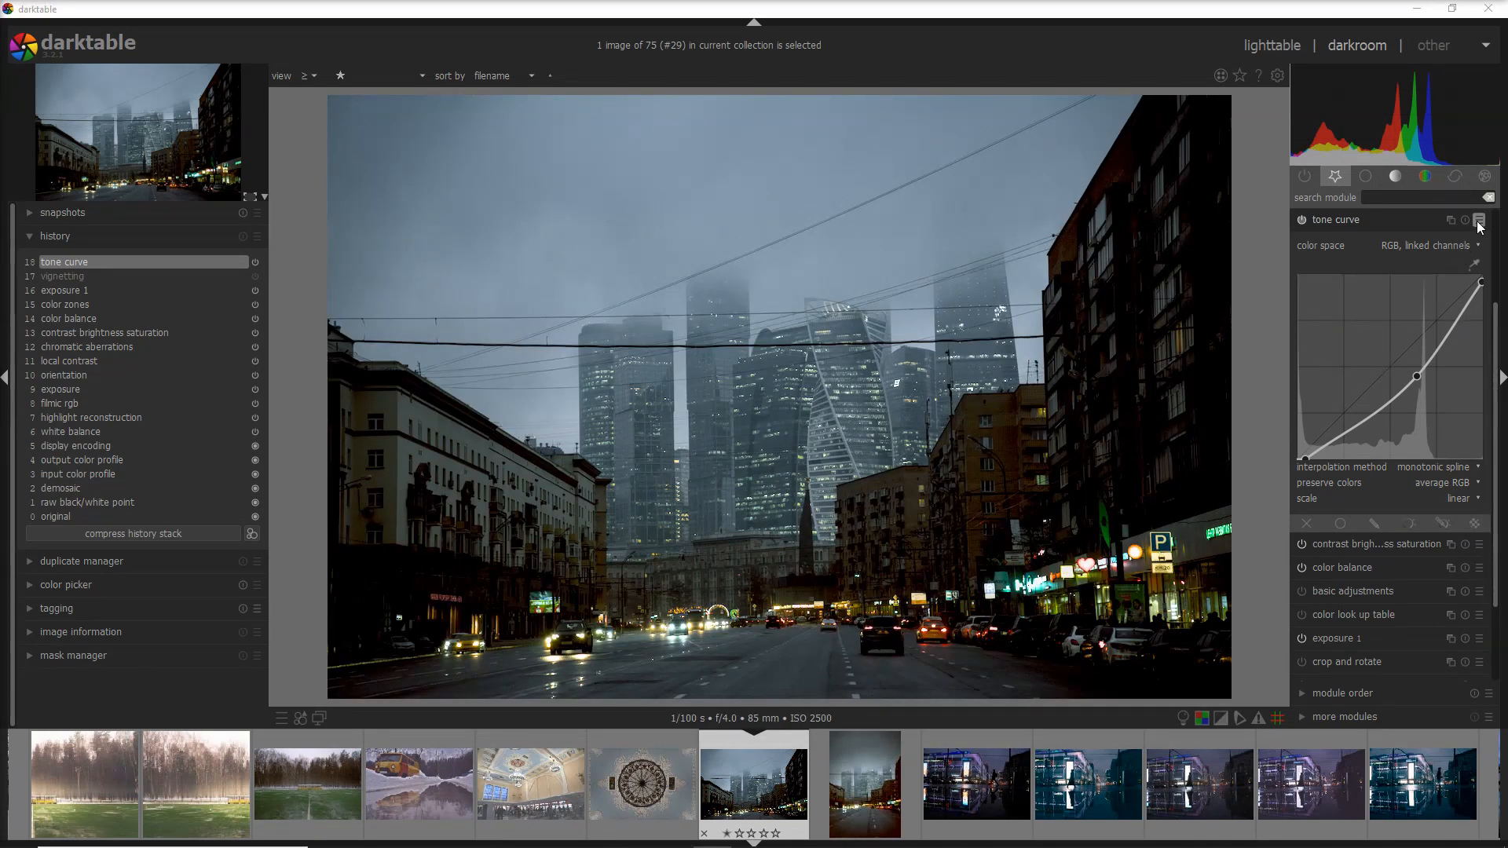
- Make Test Nr1 auto-apply from ISO 1600, described as 'high ISO denoise'
click(1480, 220)
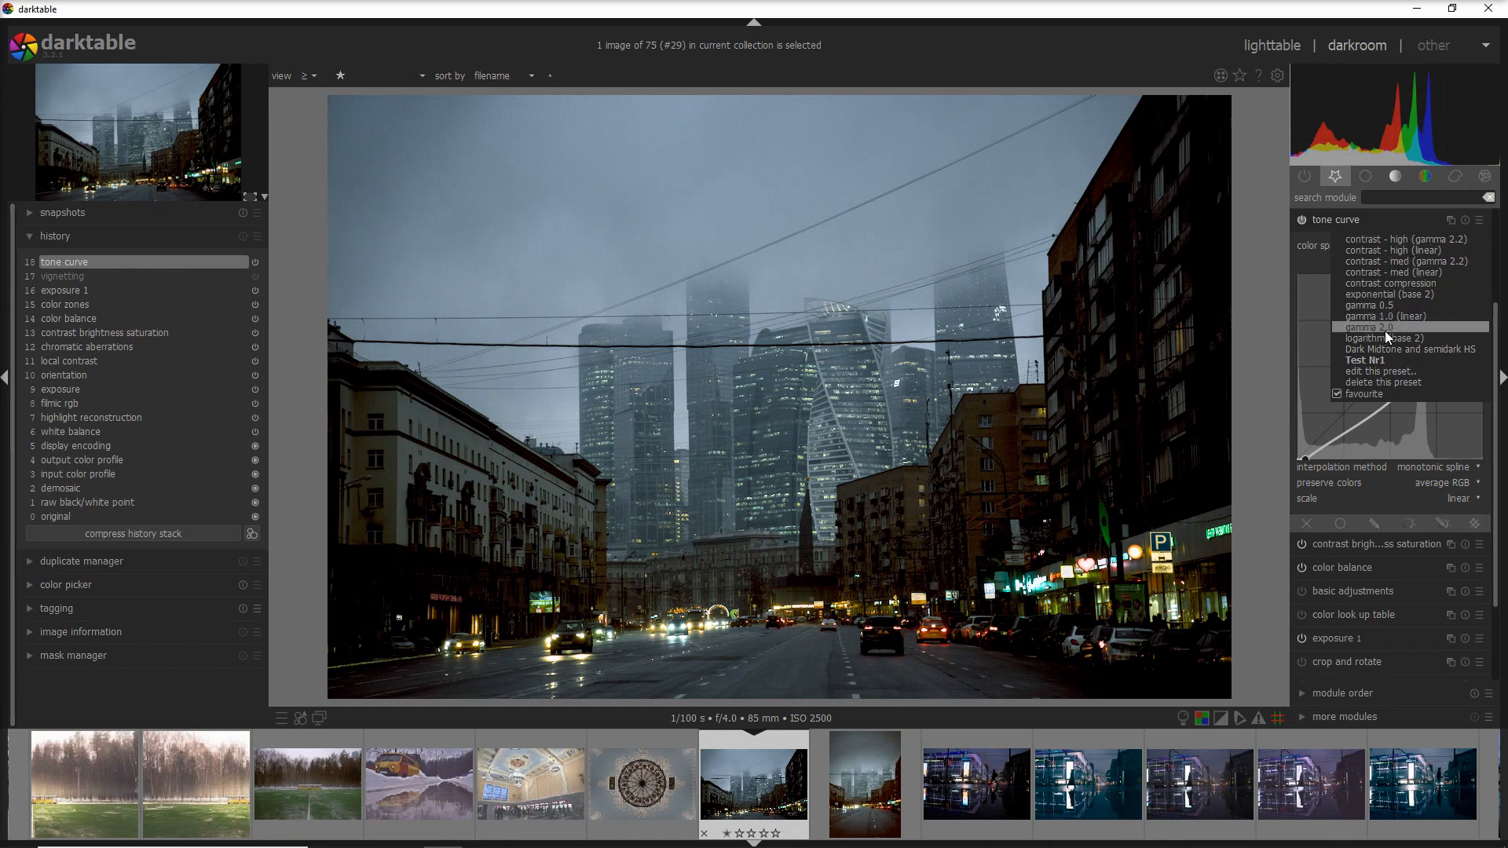
click(1383, 371)
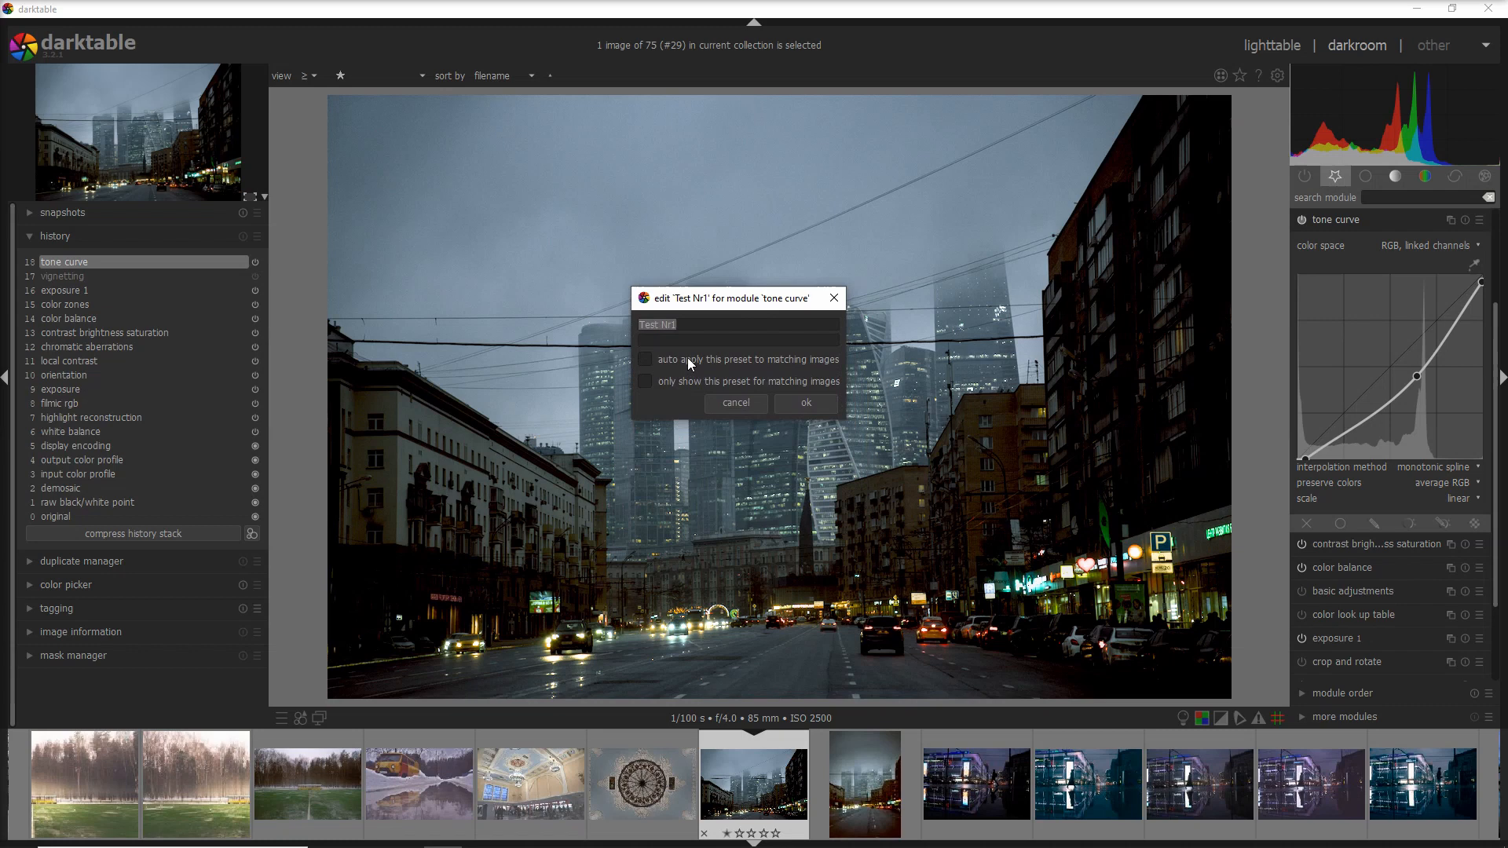
mouse_move(753, 367)
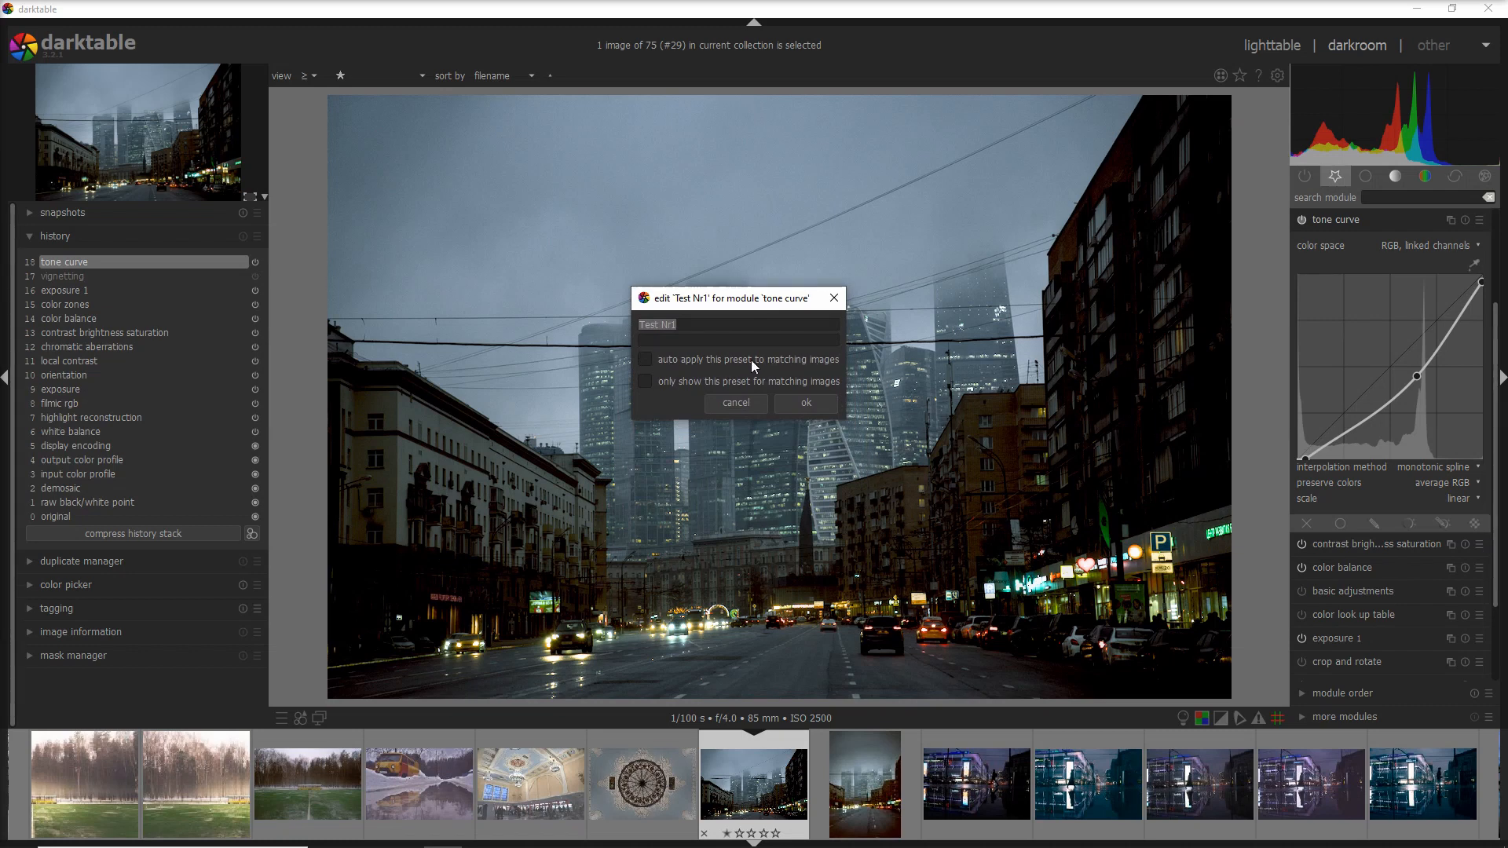
click(646, 359)
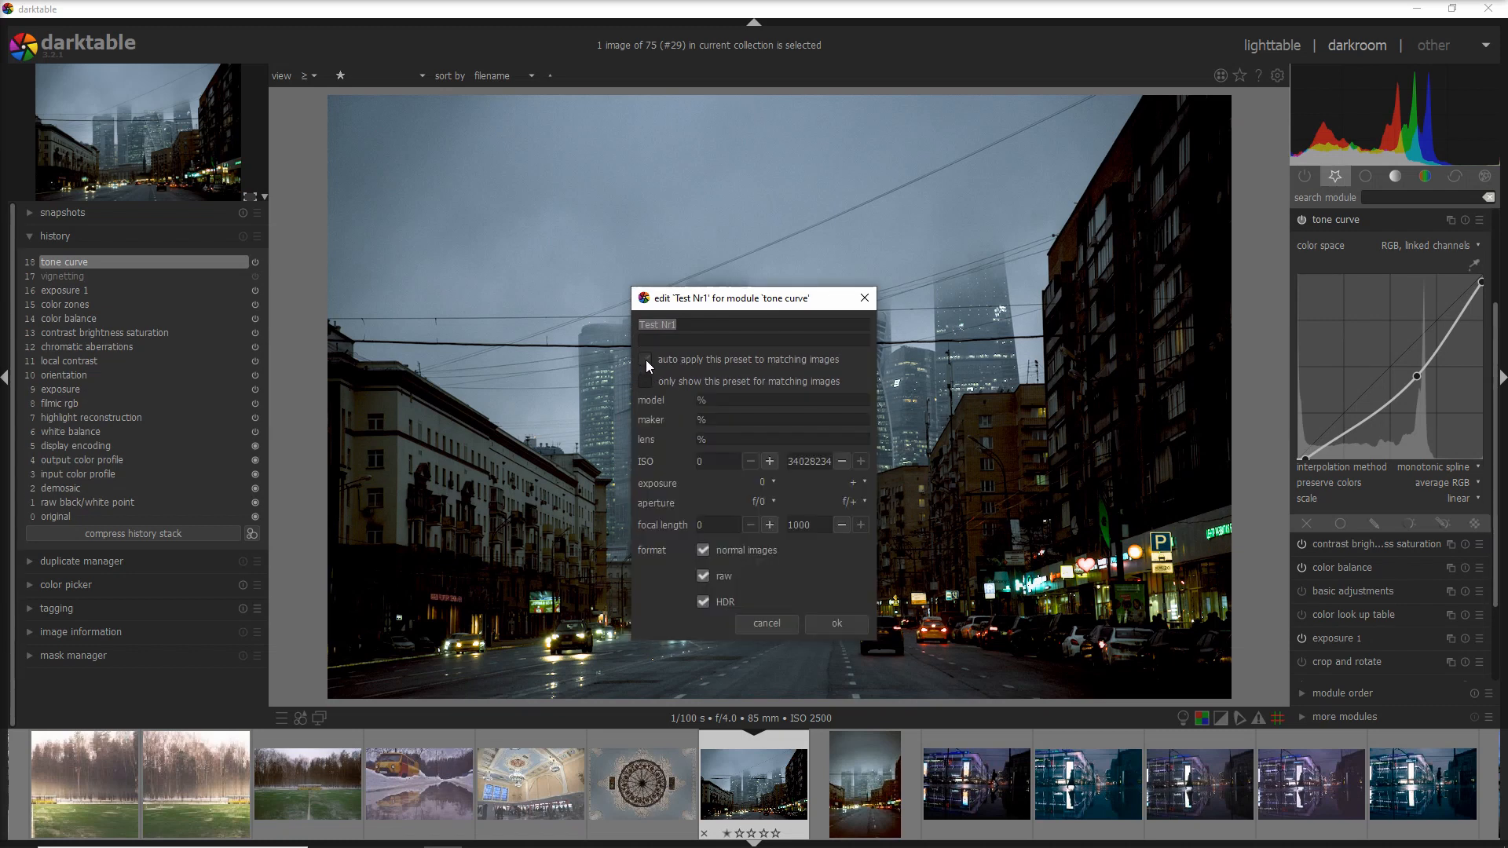
click(645, 360)
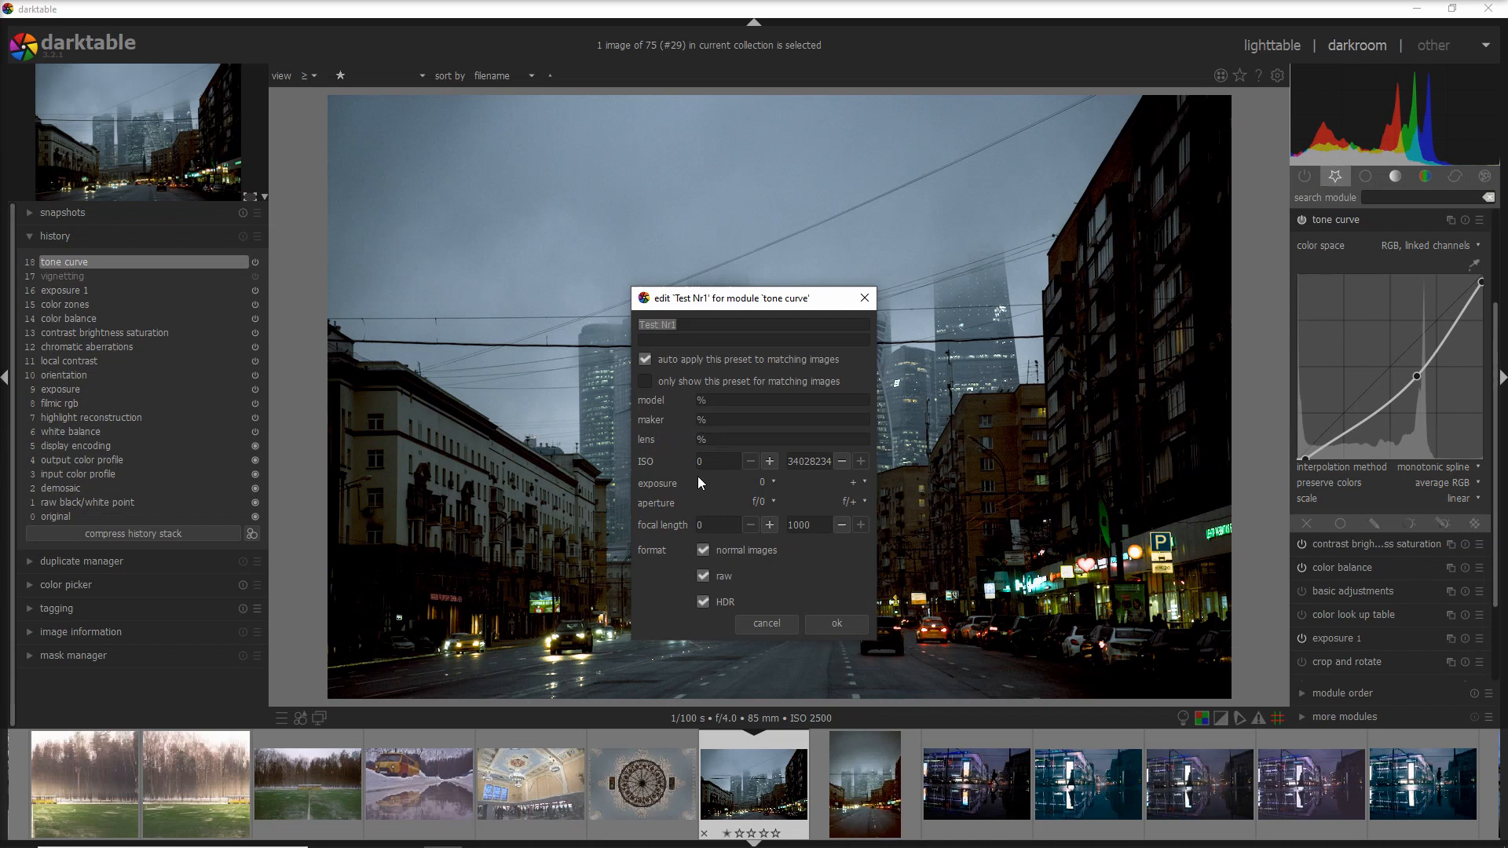
mouse_move(649, 476)
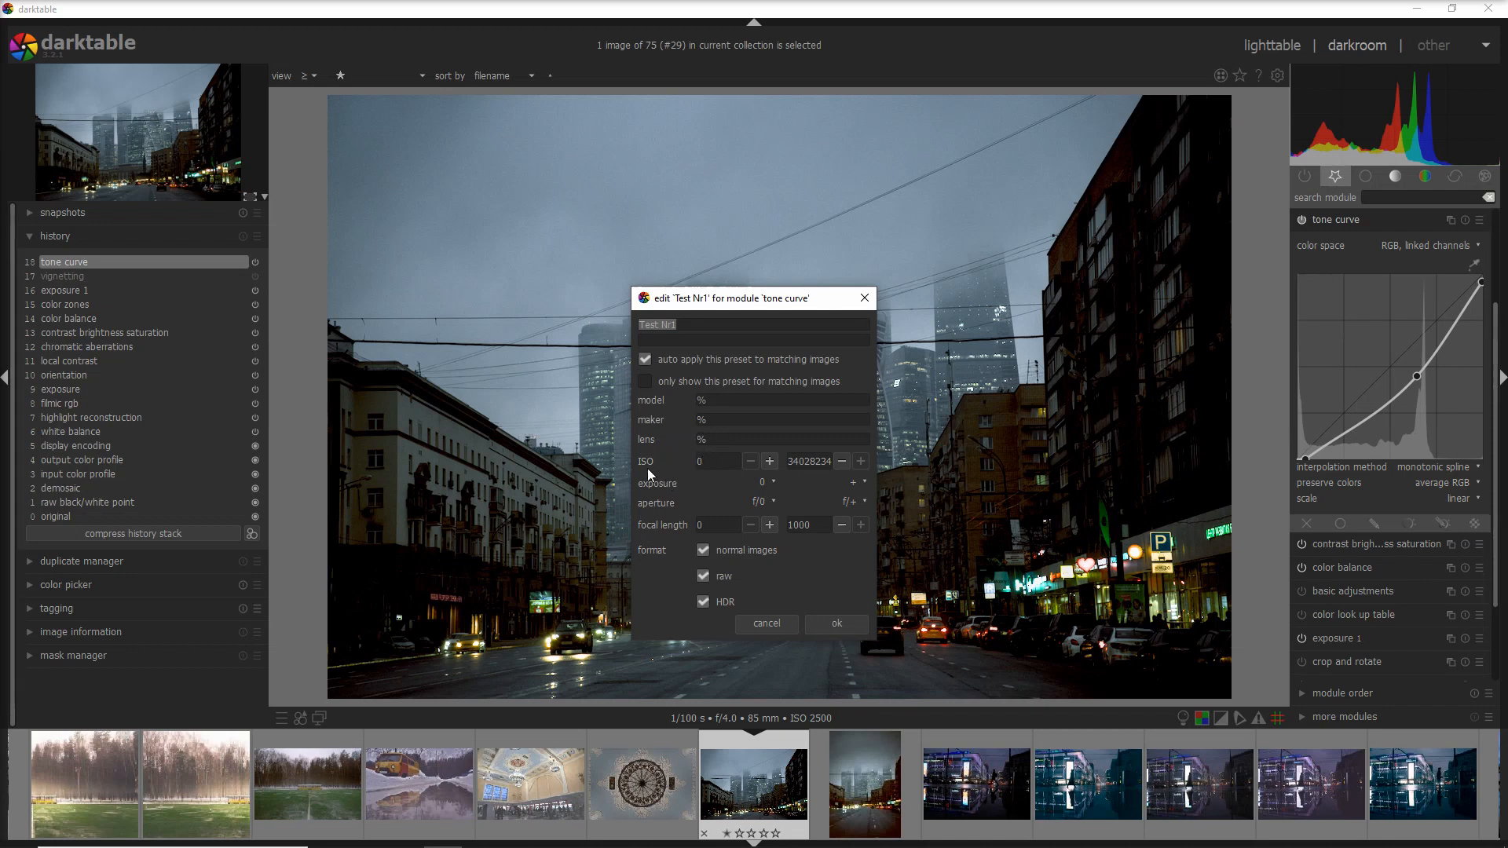
text(high ISO denoise)
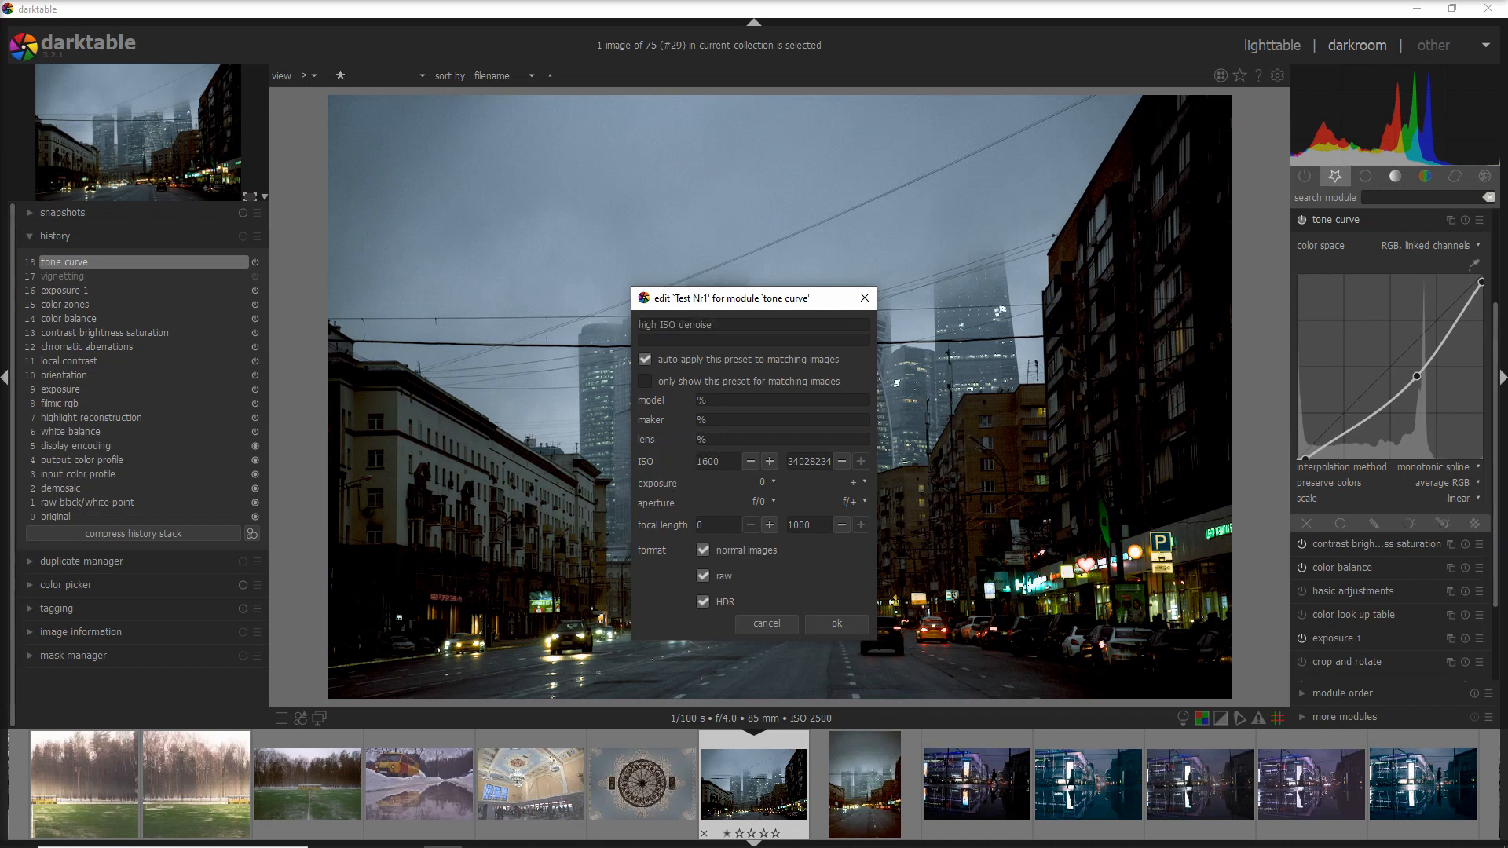
click(766, 623)
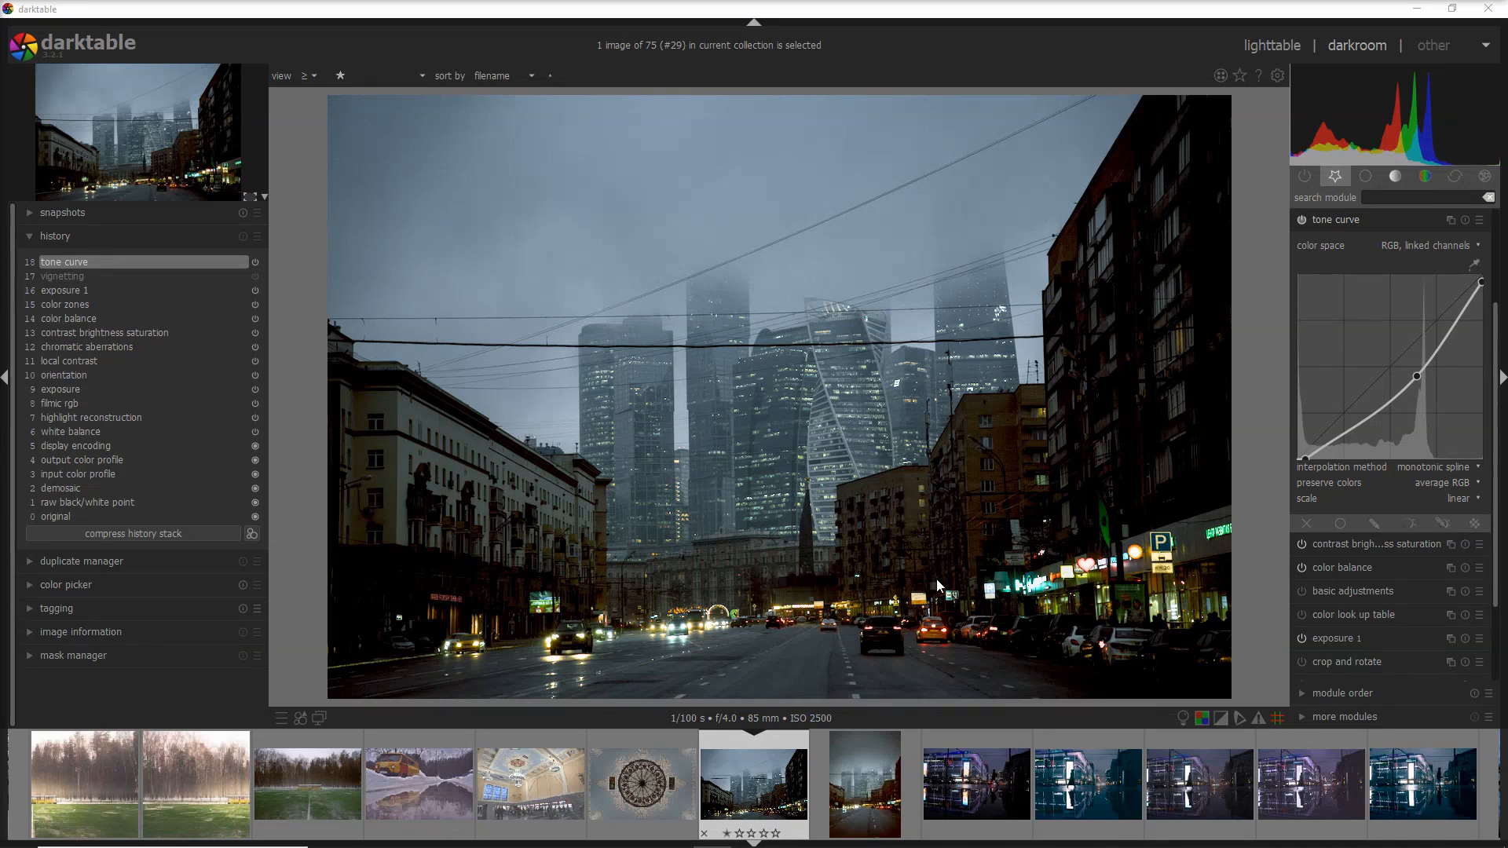
mouse_move(955, 578)
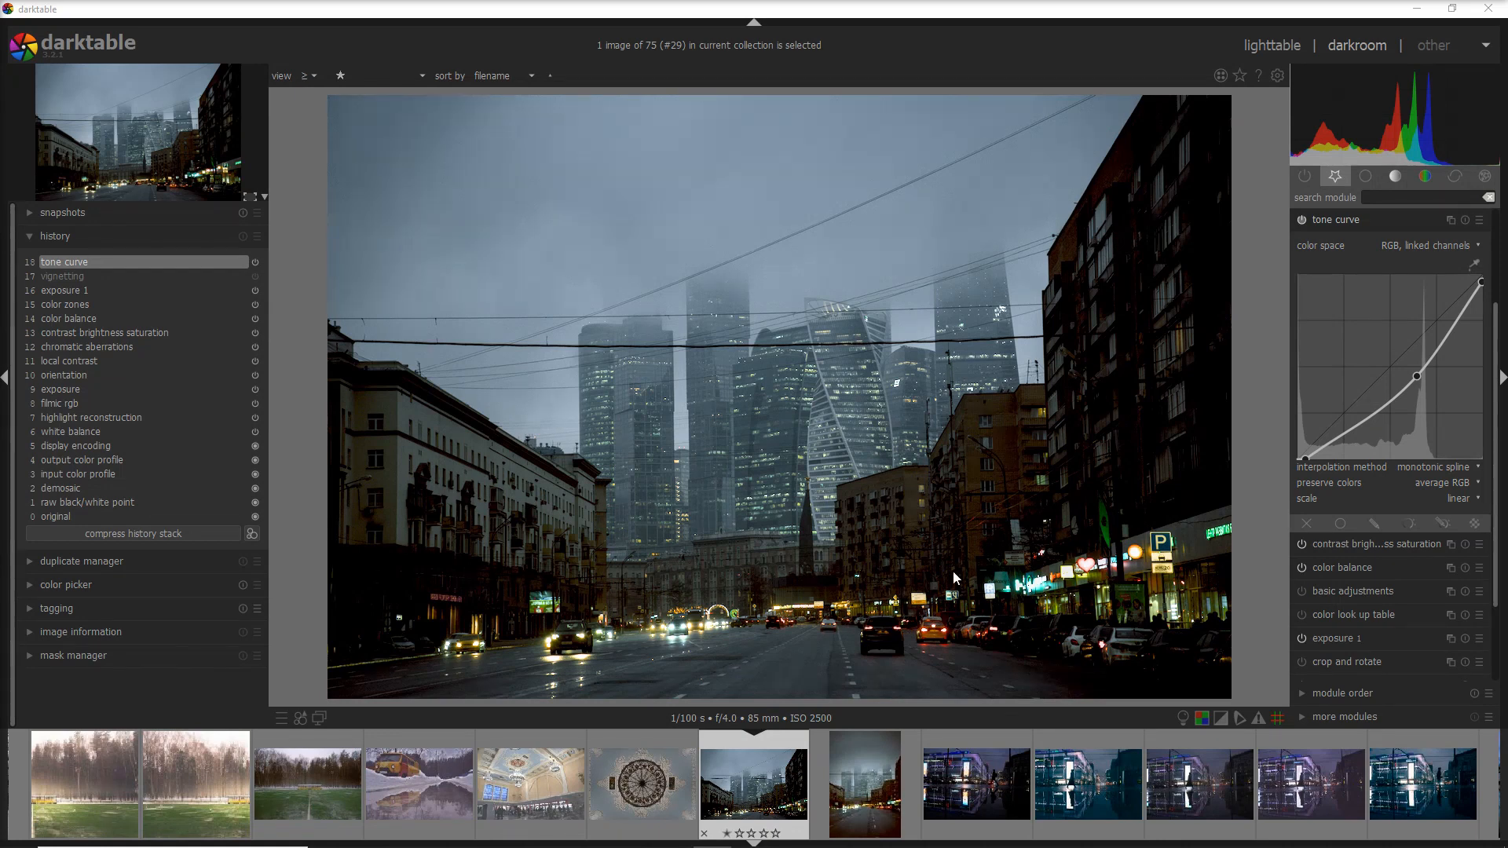